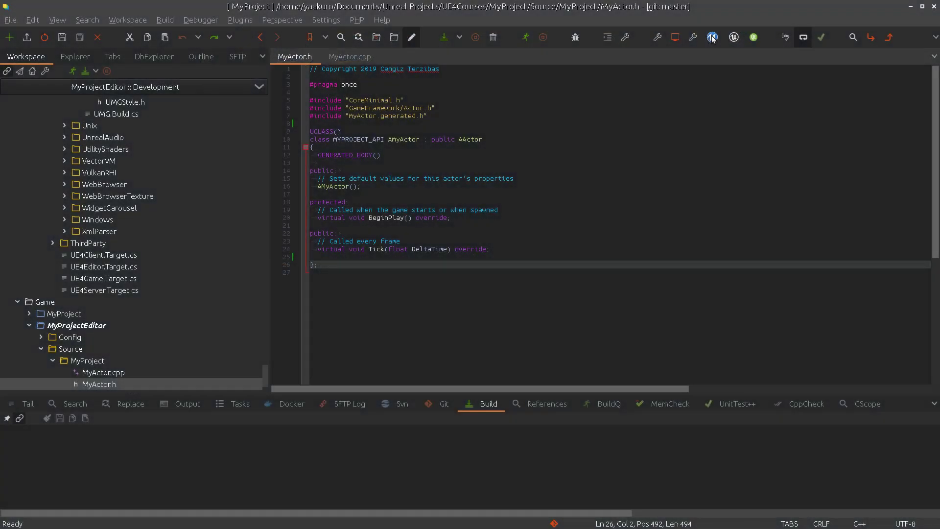
# Create BP_MyActor from the MyActor parent class (searching 'My') and open it for editing
pyautogui.click(712, 37)
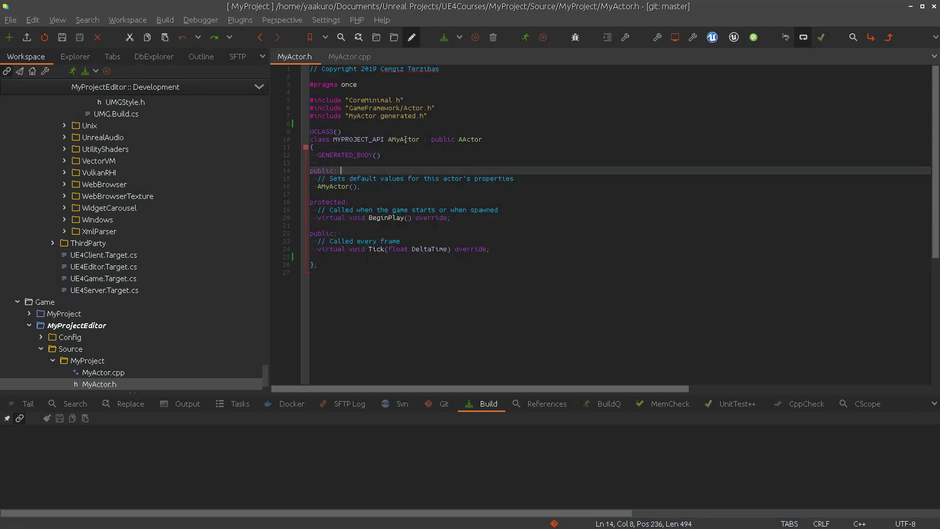
pyautogui.moveTo(404, 139)
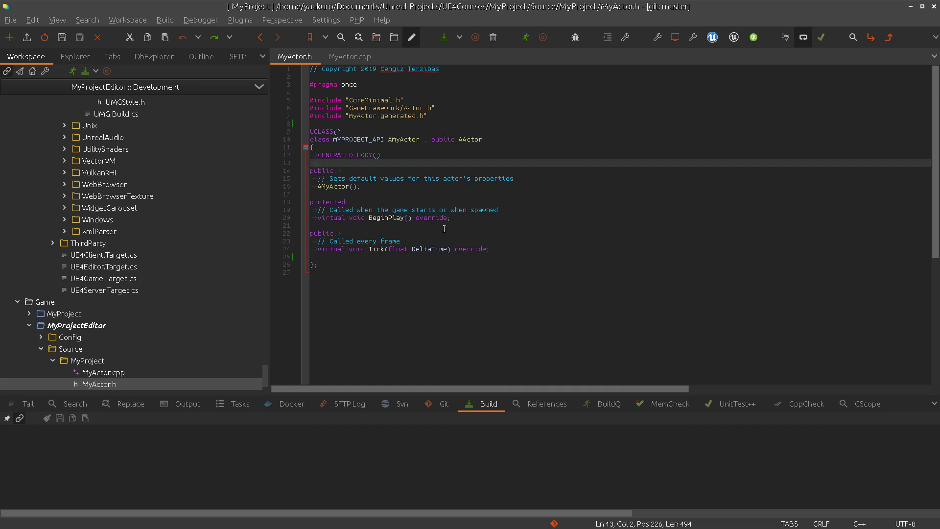
pyautogui.moveTo(440, 223)
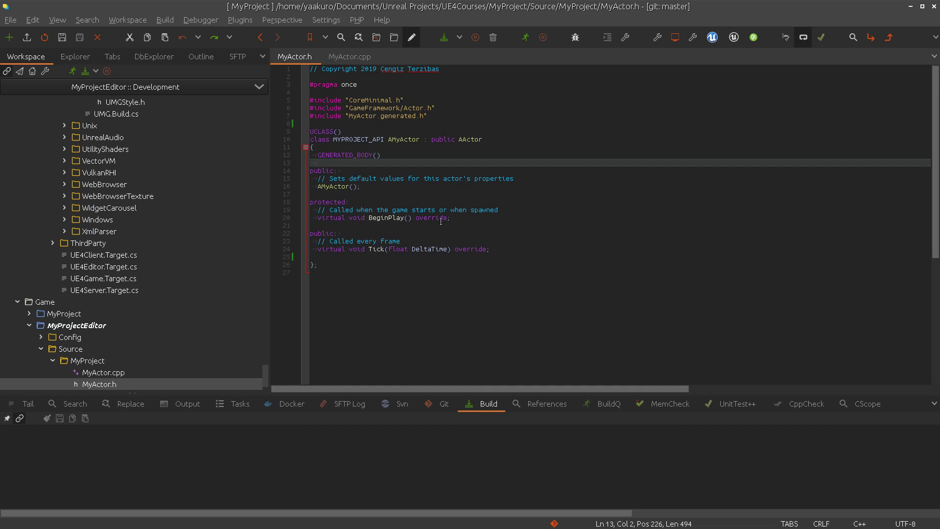
pyautogui.moveTo(537, 219)
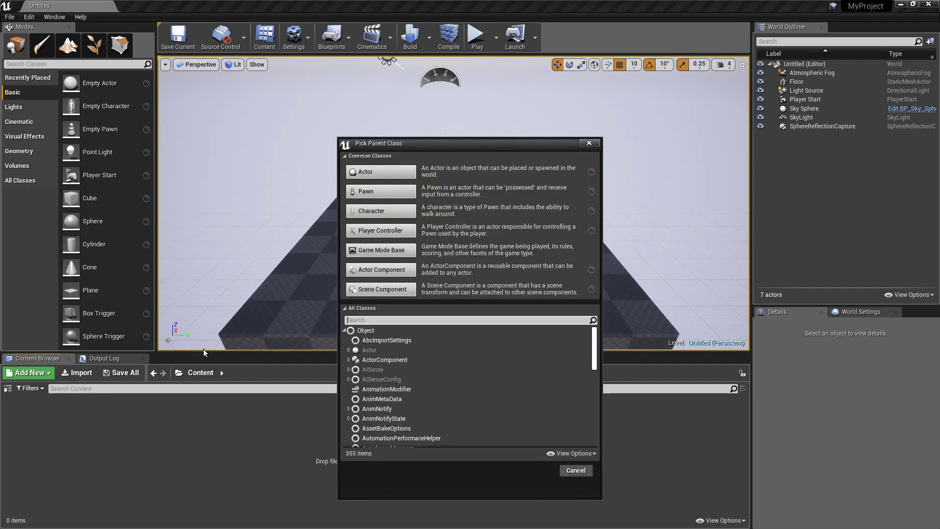
pyautogui.write('MyActor')
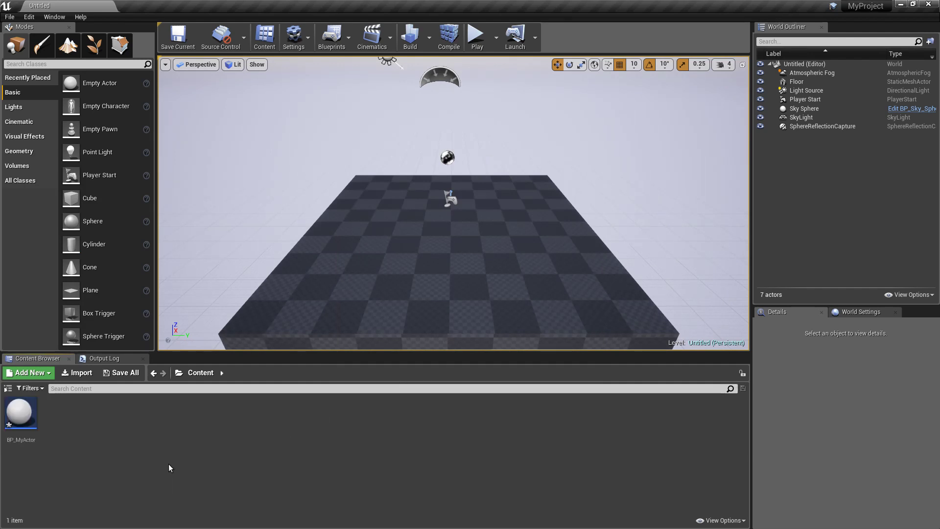
pyautogui.click(21, 412)
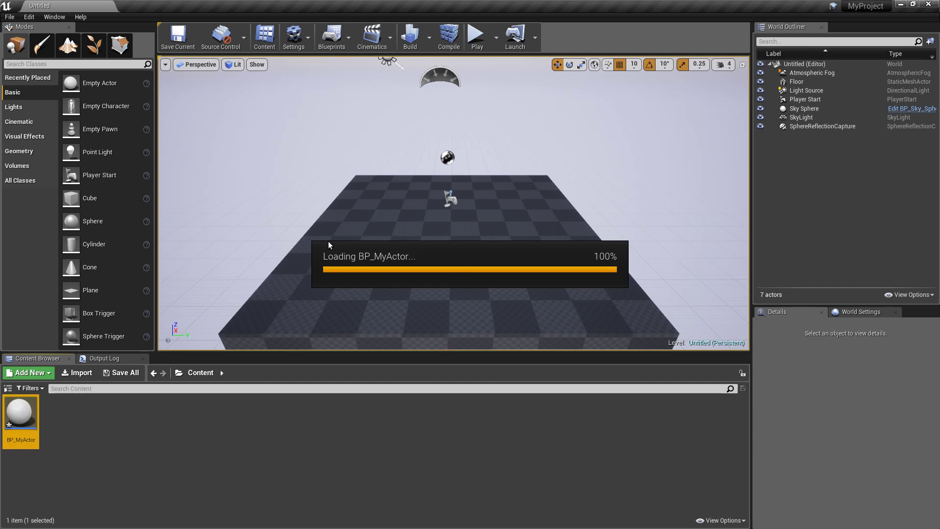
pyautogui.doubleClick(19, 415)
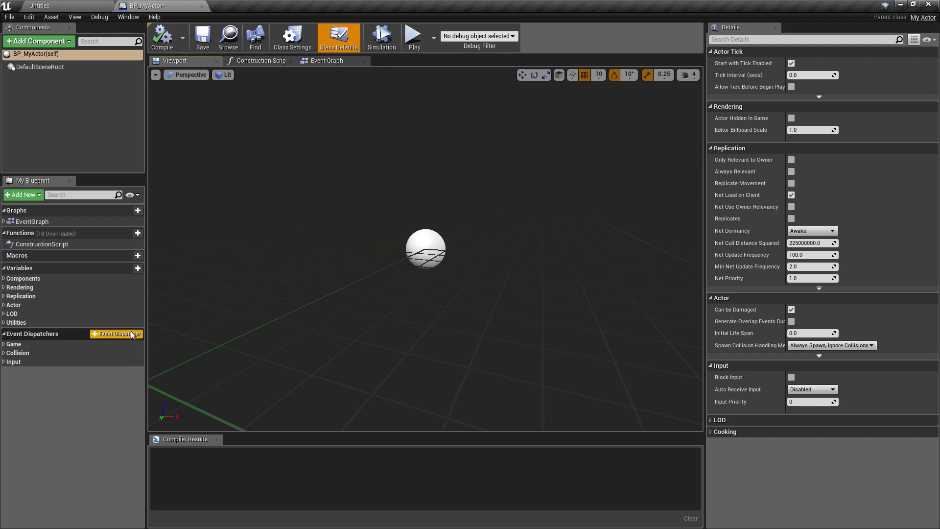
# Add a DoSomething event dispatcher with a String input named Message, then save the blueprint
pyautogui.click(116, 332)
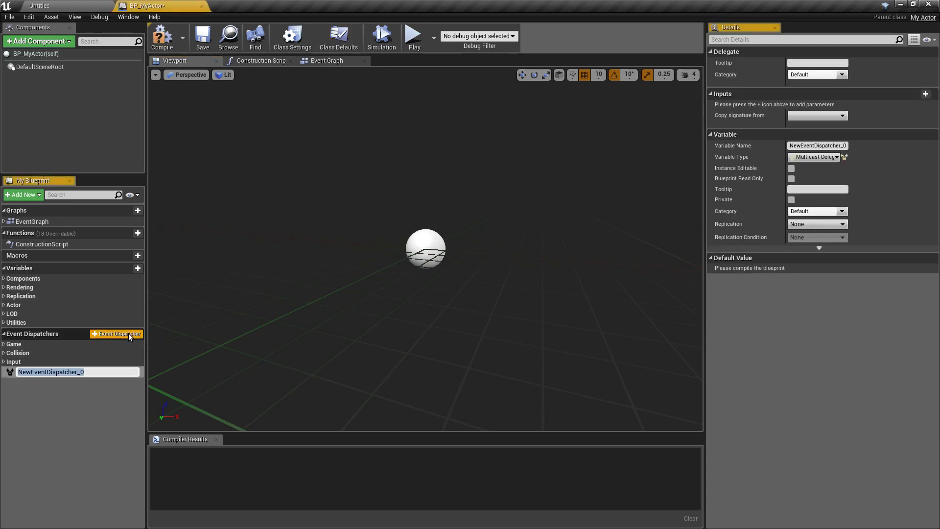
pyautogui.write('Do')
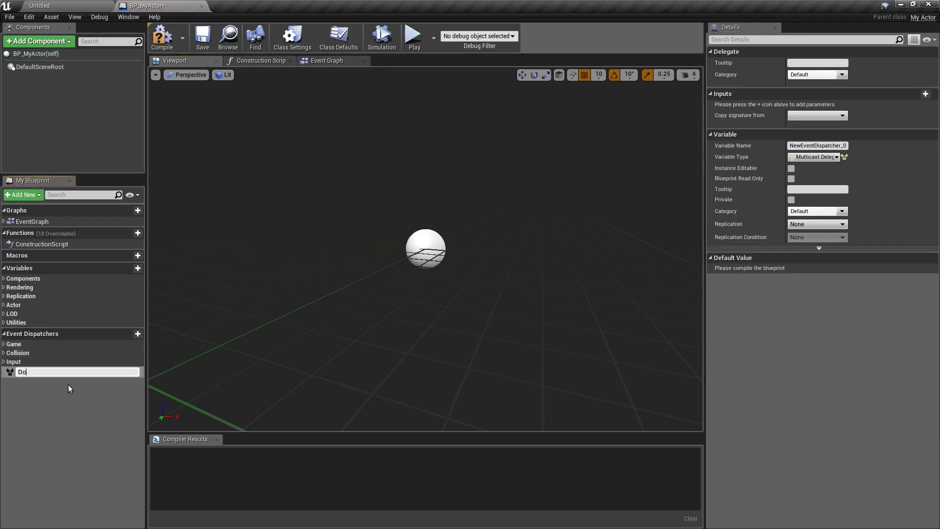
pyautogui.write('DoSomething')
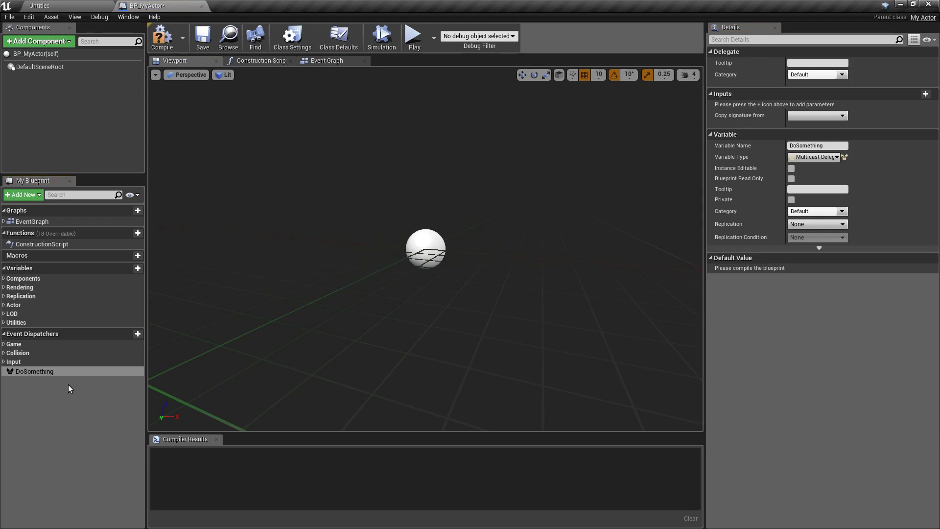
pyautogui.moveTo(94, 390)
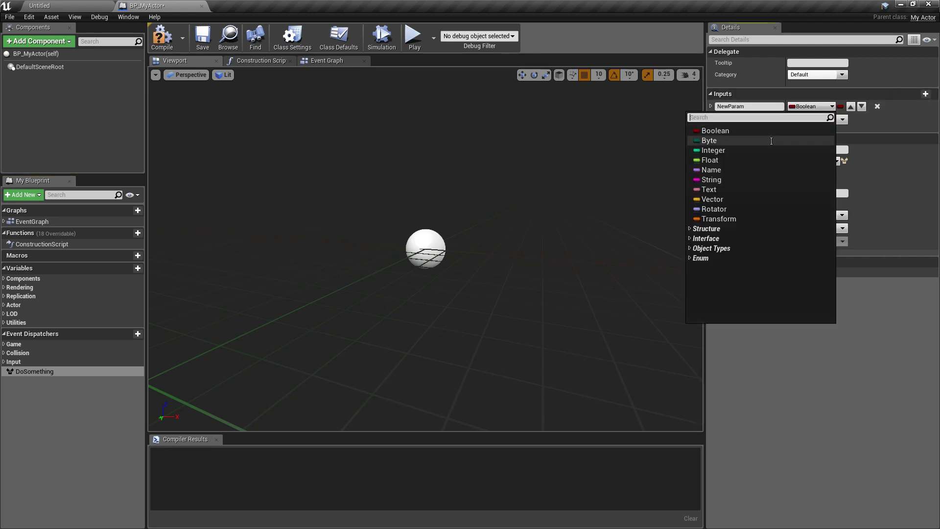
pyautogui.click(711, 179)
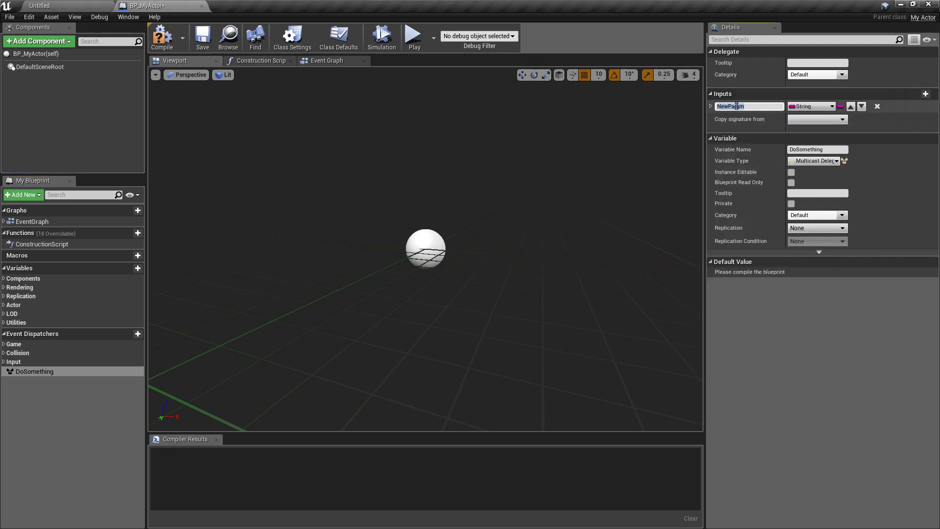
pyautogui.write('Message')
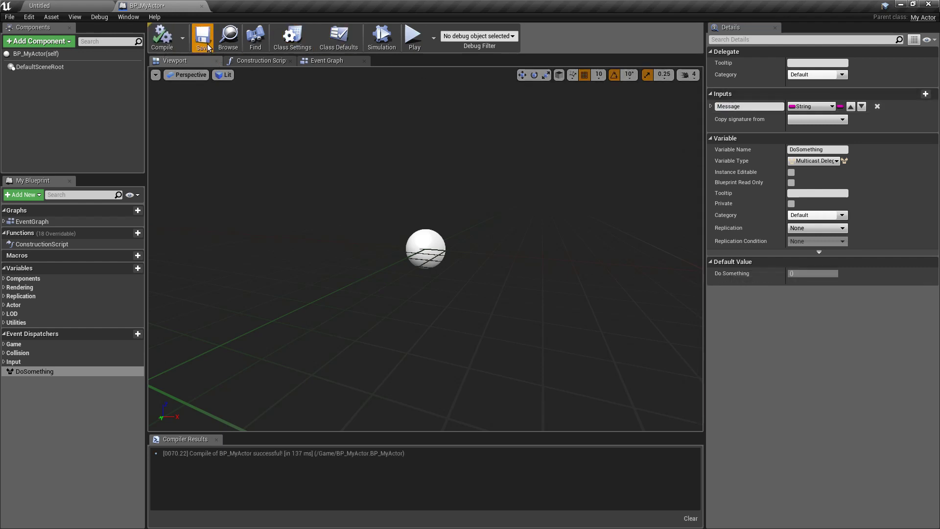
pyautogui.click(202, 36)
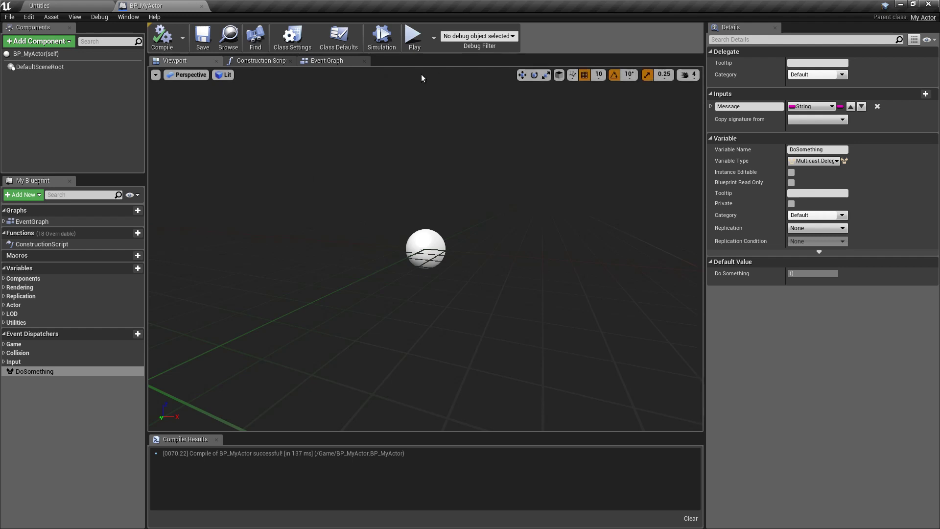
# After BeginPlay add a Delay, then Call DoSomething wired to its Completed pin with message Hello, World!
pyautogui.click(326, 61)
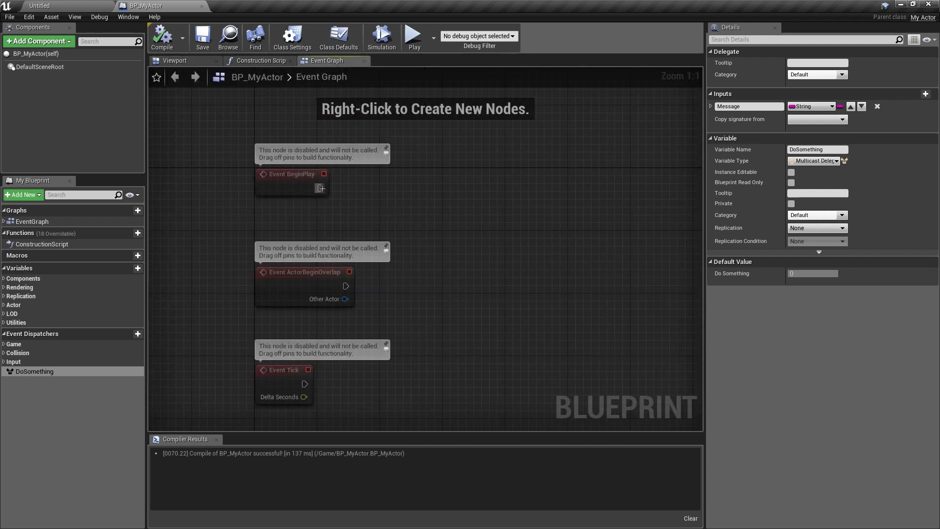
pyautogui.write('dela')
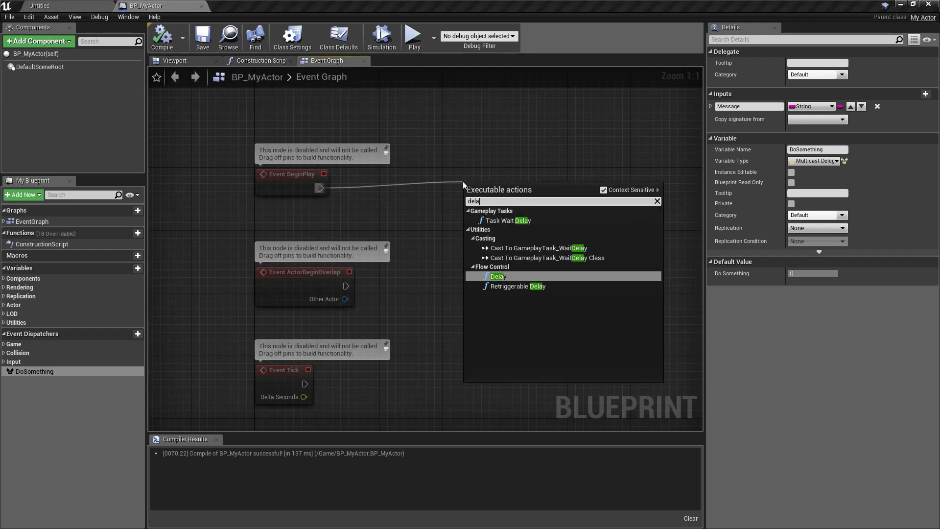
pyautogui.click(497, 276)
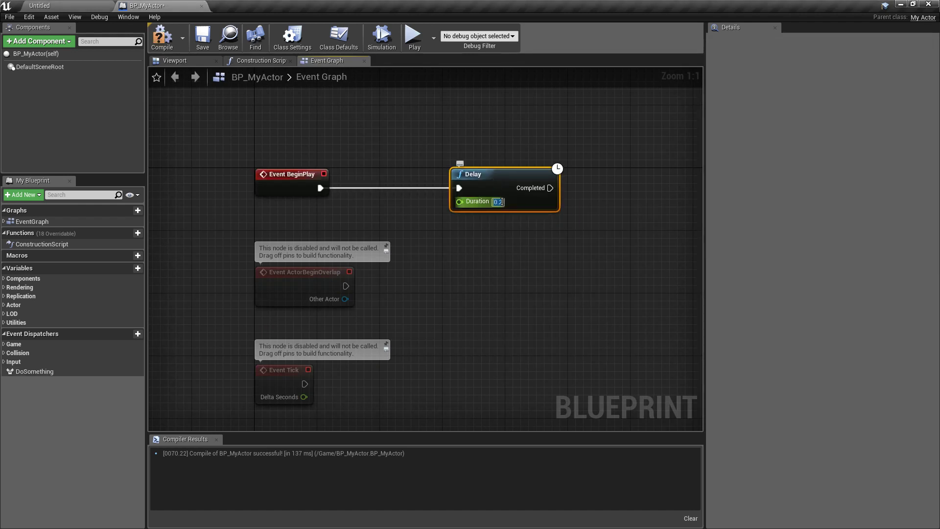
pyautogui.click(34, 371)
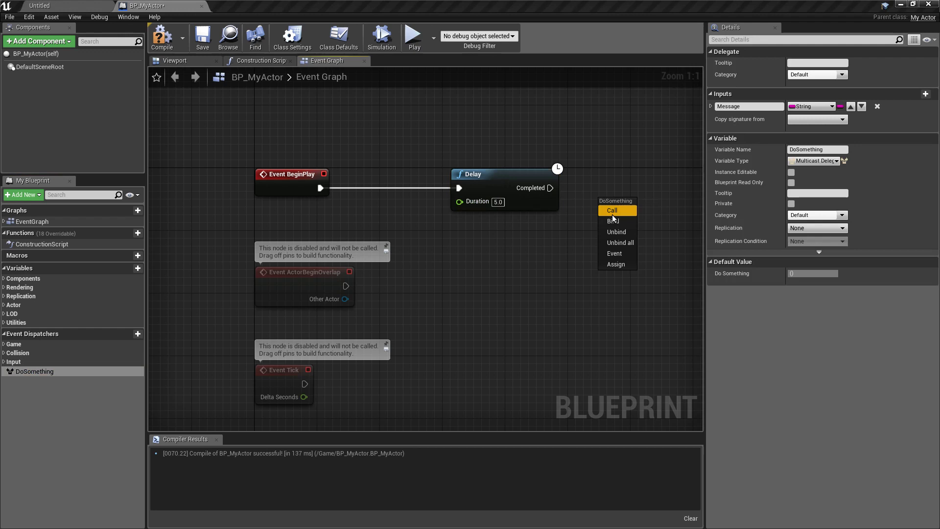
pyautogui.click(612, 210)
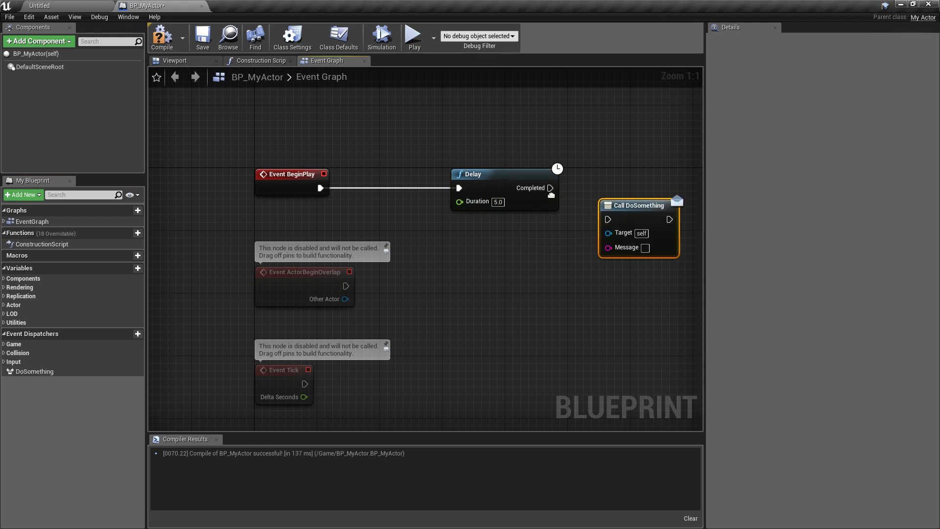
pyautogui.moveTo(637, 204); pyautogui.dragTo(663, 174)
pyautogui.write('Hello,')
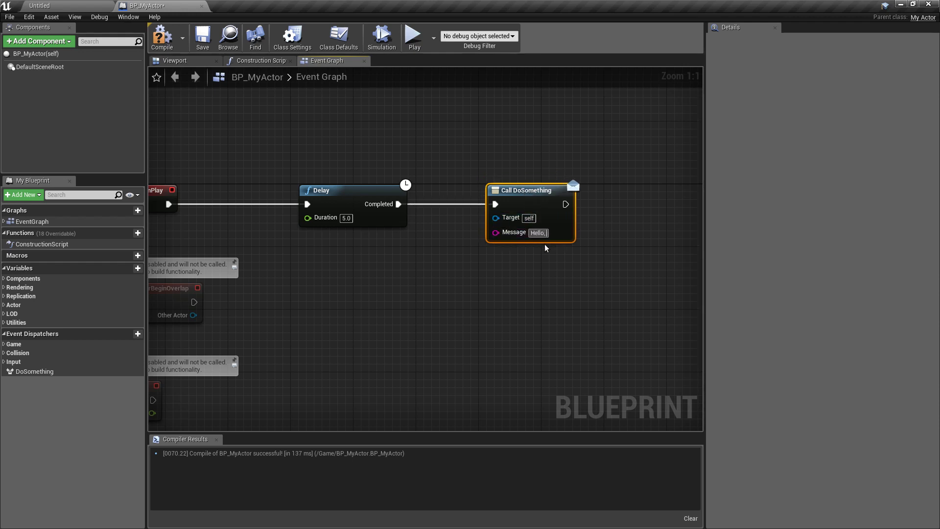
pyautogui.write('World!')
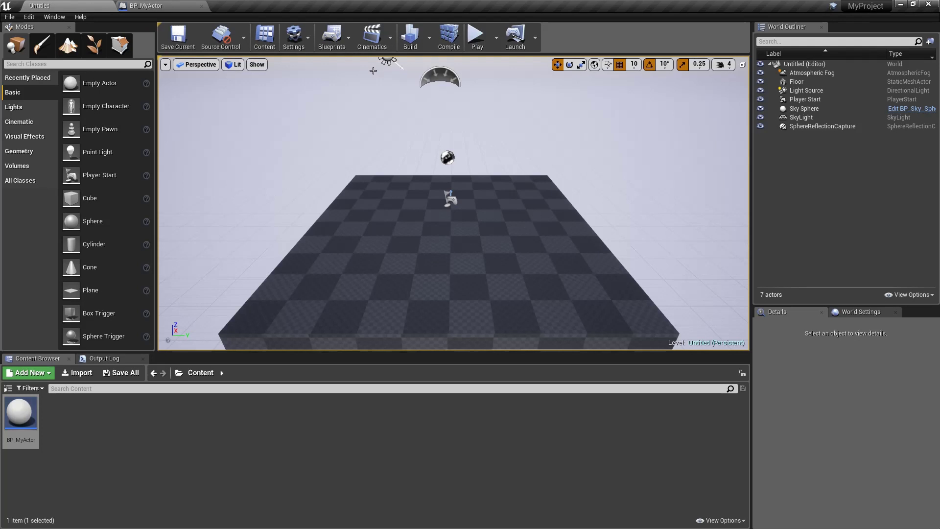
# In the level blueprint add a SpawnActor node from BeginPlay
pyautogui.click(331, 37)
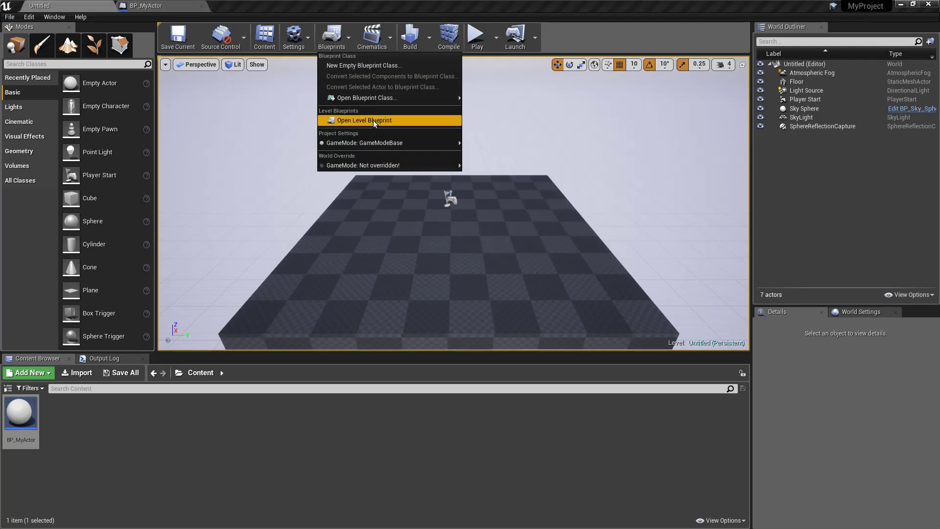
pyautogui.click(363, 120)
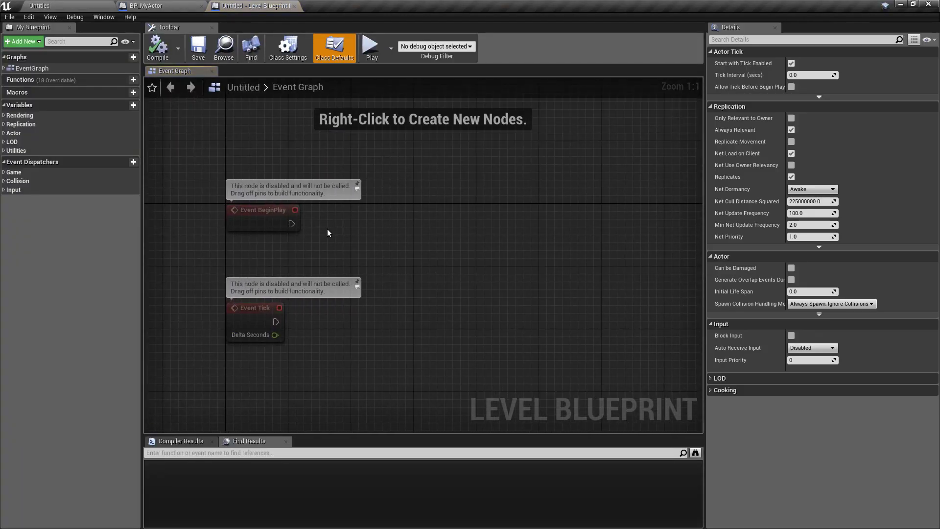
pyautogui.moveTo(291, 223); pyautogui.dragTo(581, 223)
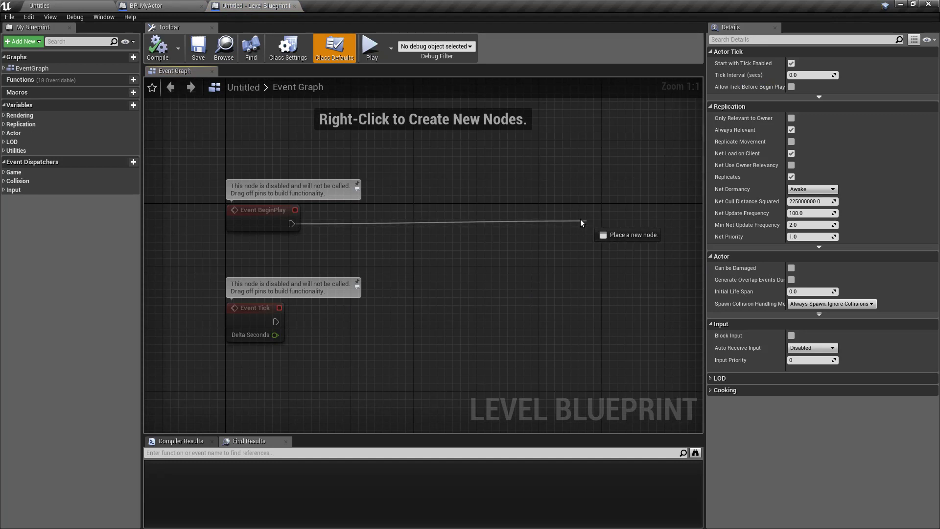
pyautogui.write('spawn')
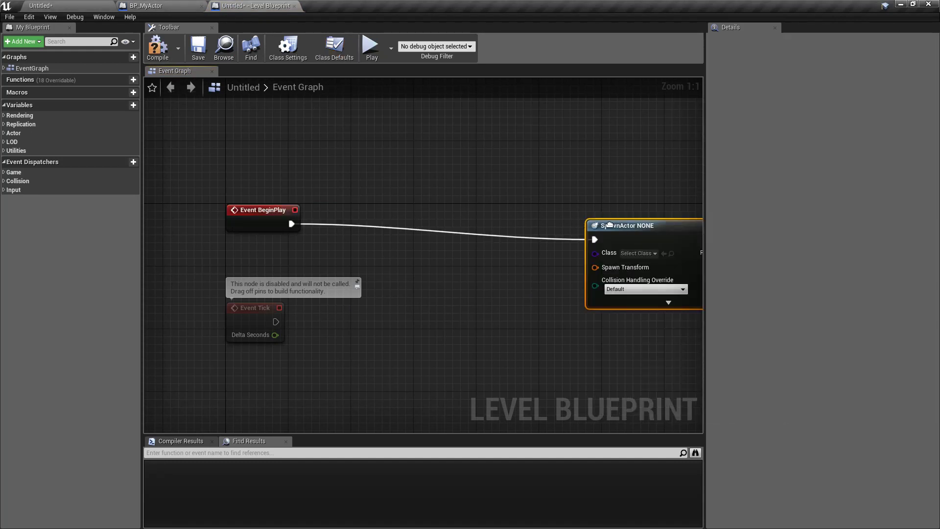
pyautogui.click(580, 237)
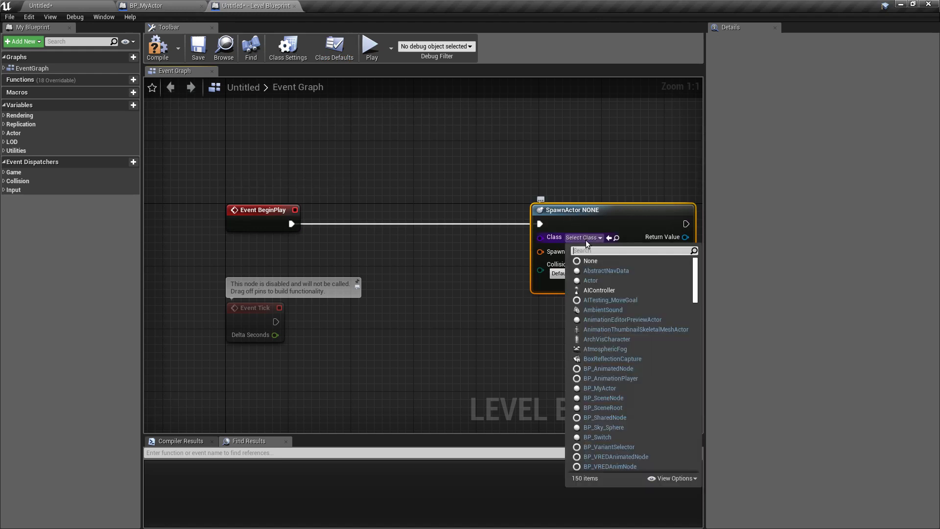
# Spawn BP_MyActor with Always Spawn collision handling and a Make Transform for its spawn transform
pyautogui.write('BP_')
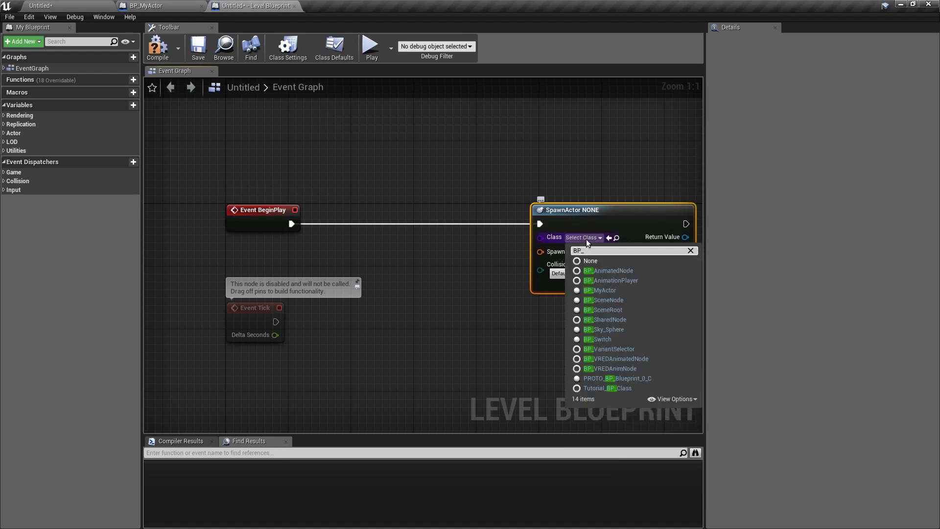
pyautogui.click(603, 290)
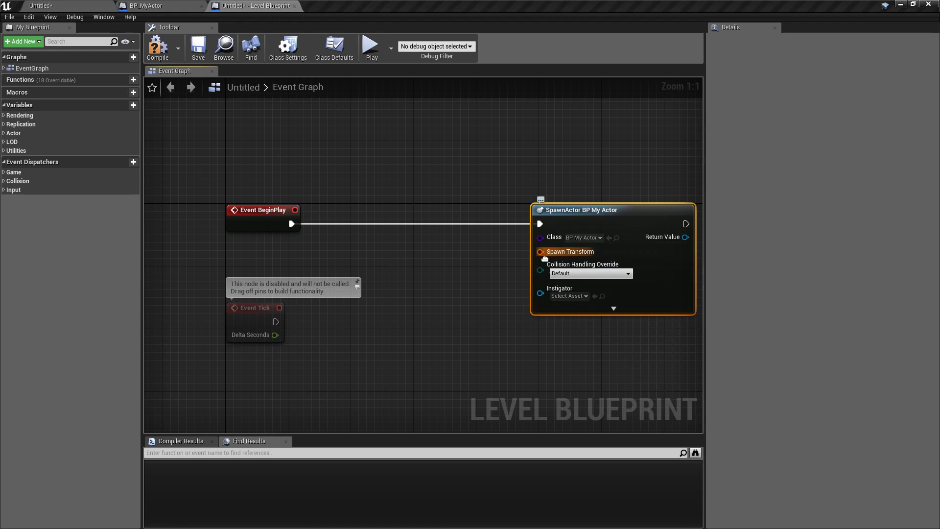
pyautogui.click(590, 273)
pyautogui.write('mak')
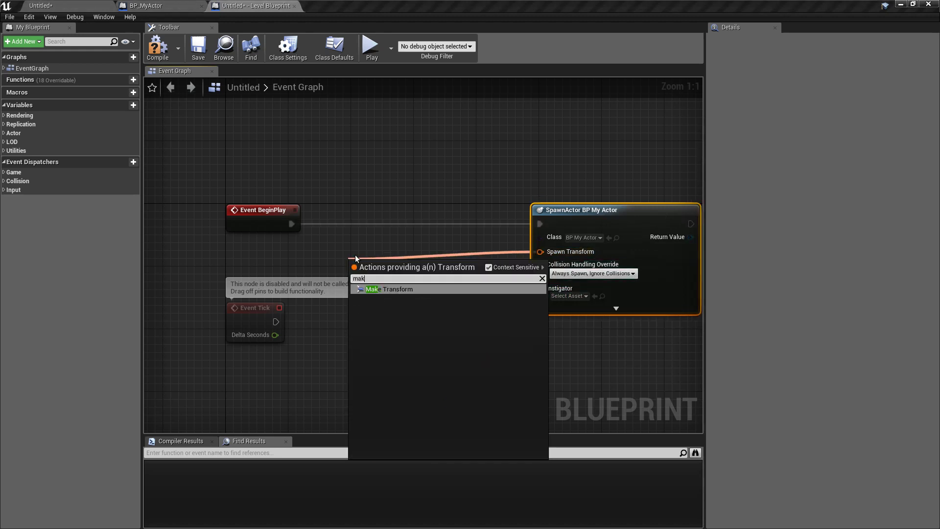
pyautogui.click(389, 287)
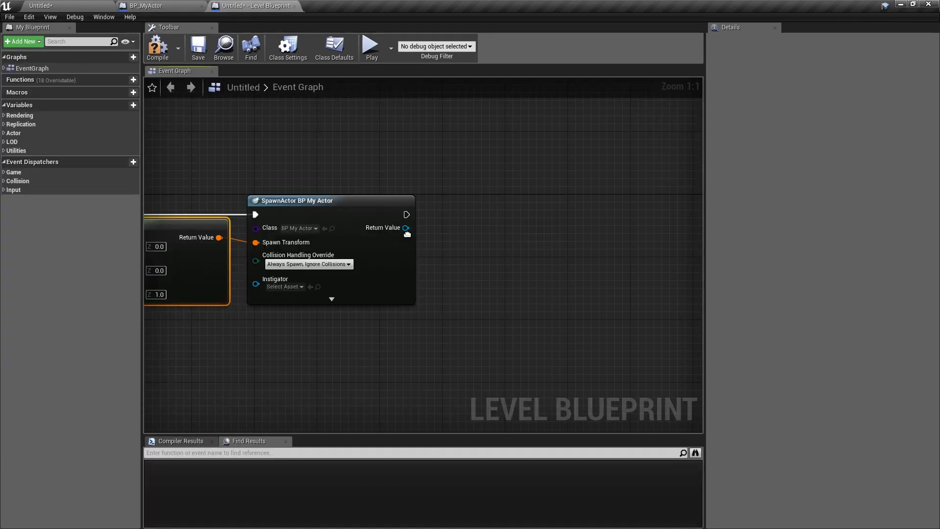
# Bind Event to DoSomething on the spawned actor and feed the custom event's Message into Print String
pyautogui.moveTo(405, 227); pyautogui.dragTo(468, 257)
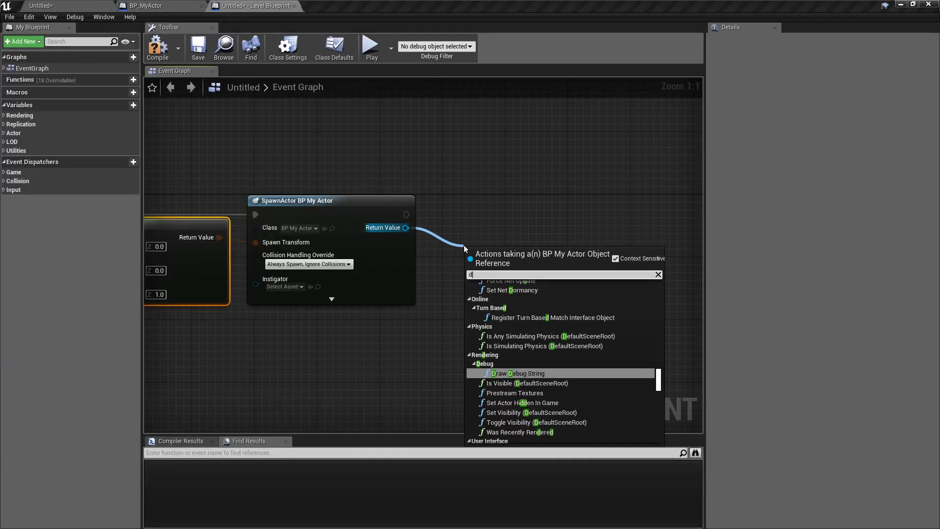
pyautogui.write('oso')
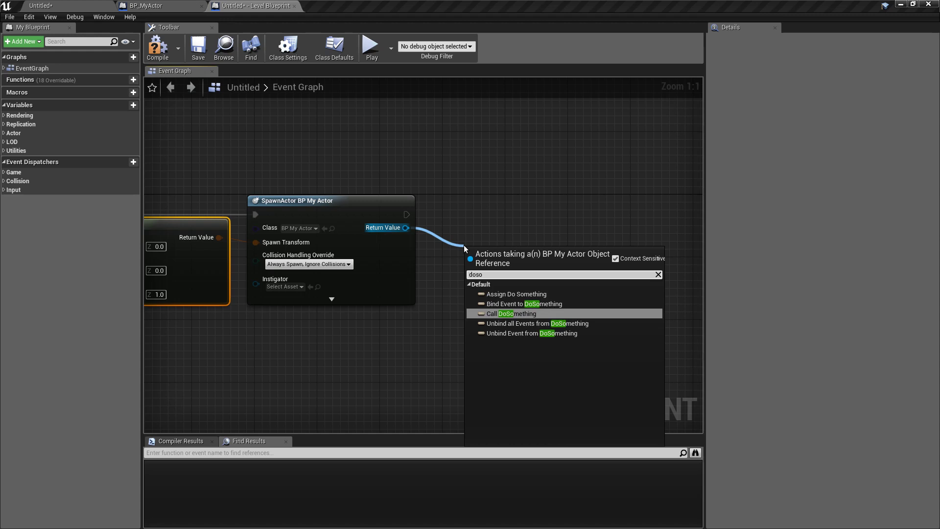
pyautogui.click(518, 303)
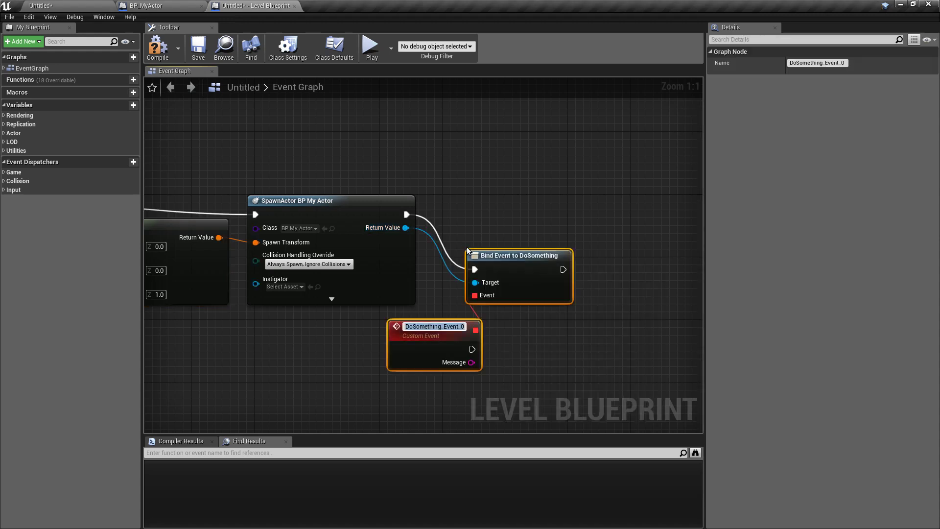
pyautogui.moveTo(519, 255); pyautogui.dragTo(588, 216)
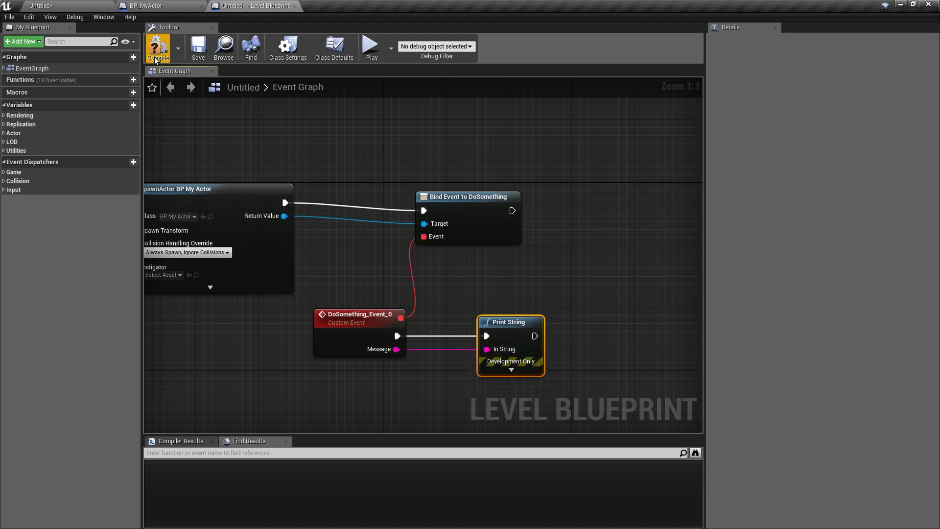
# Compile the level blueprint, skip saving the level, and play it in the editor
pyautogui.click(198, 48)
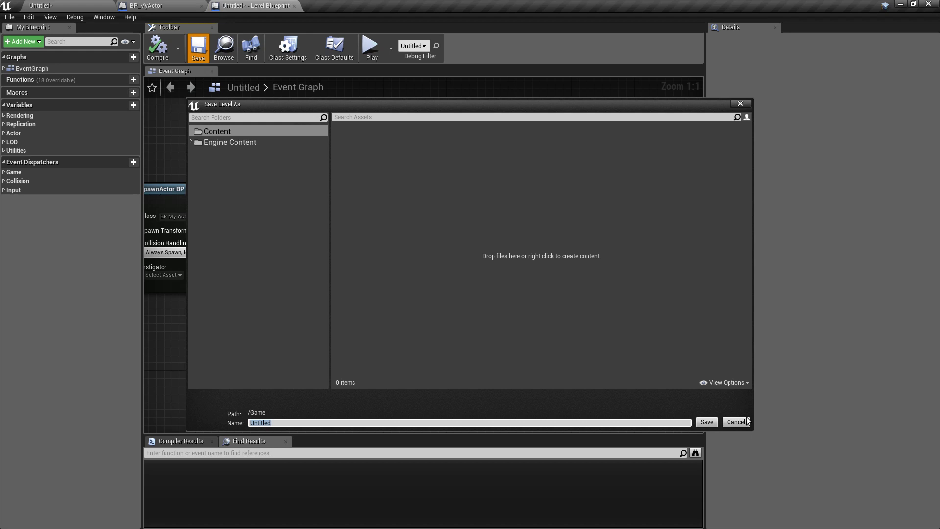
pyautogui.click(735, 421)
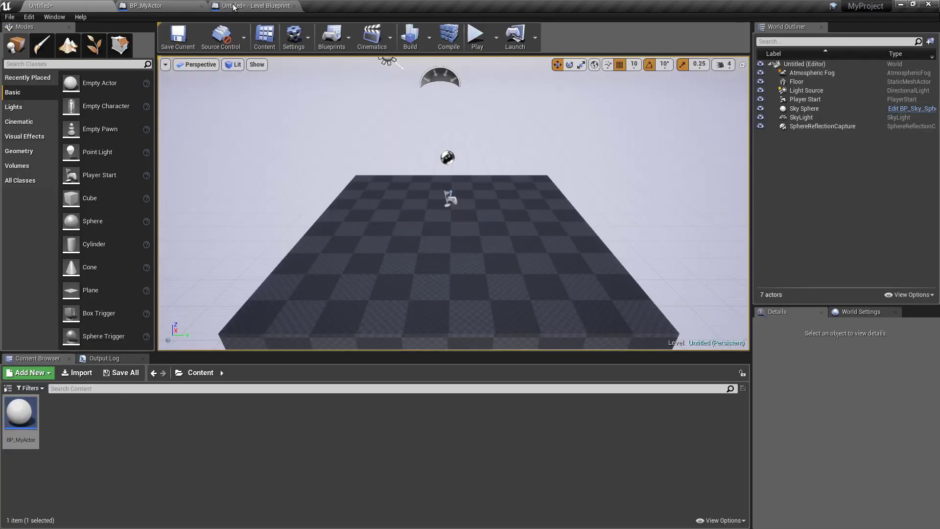
pyautogui.click(255, 6)
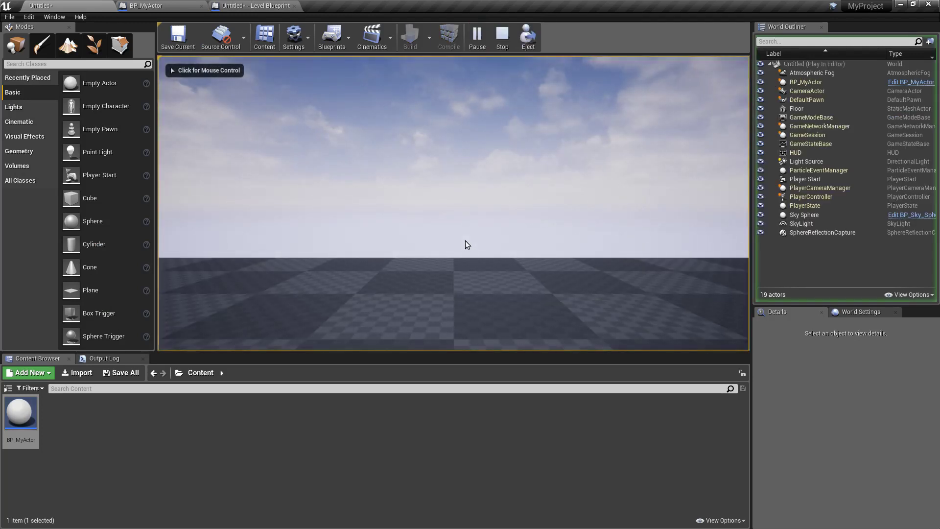
pyautogui.moveTo(178, 75)
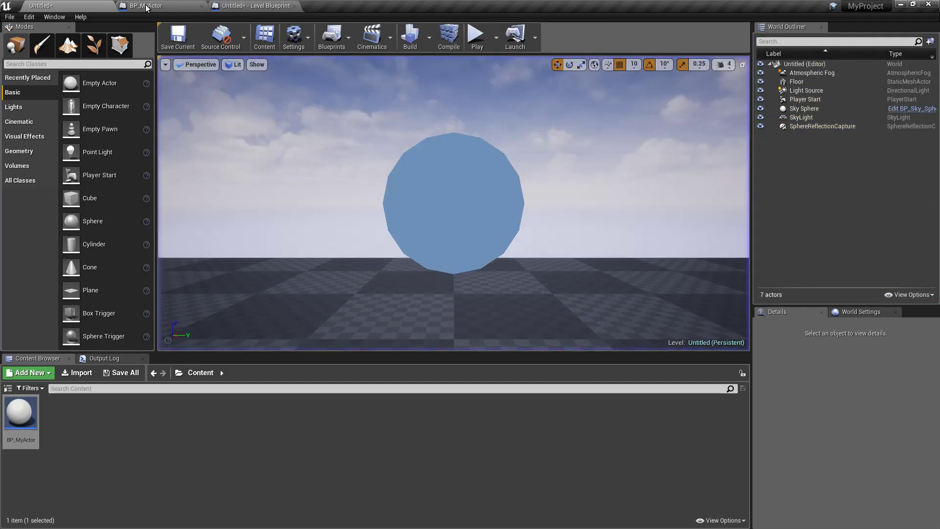
# Declare DECLARE_DYNAMIC_MULTICAST_DELEGATE_OneParam(FDoAnotherThing, const FString&, Message) in MyActor.h
pyautogui.click(146, 5)
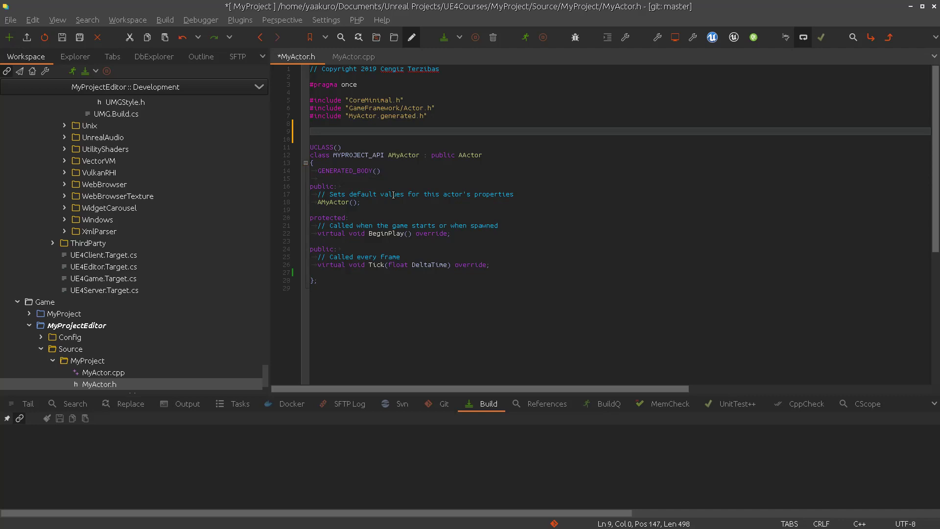
pyautogui.write('DEC')
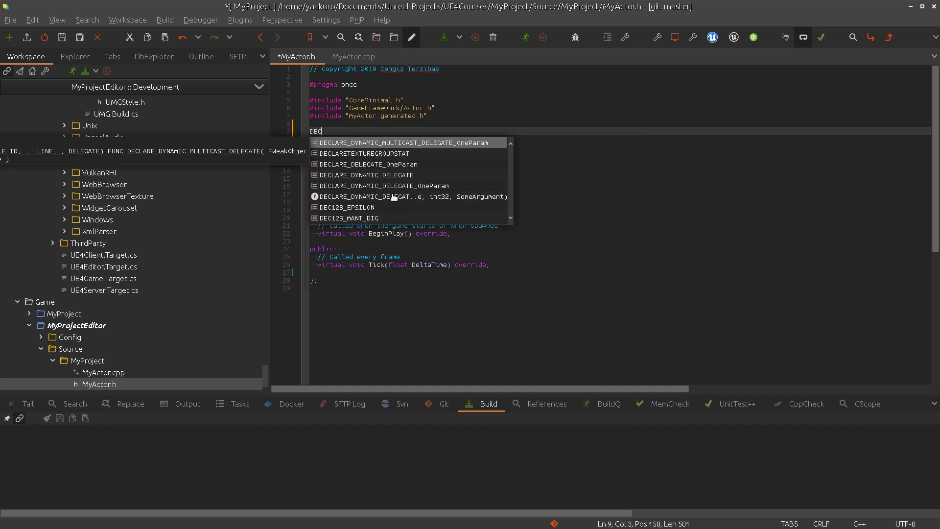
pyautogui.moveTo(393, 196)
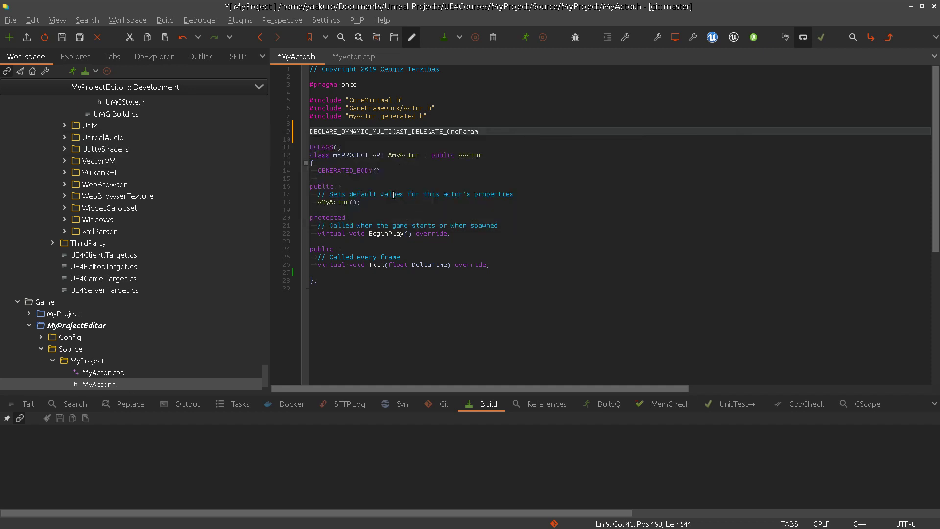
pyautogui.write('(FDoAnotherThing')
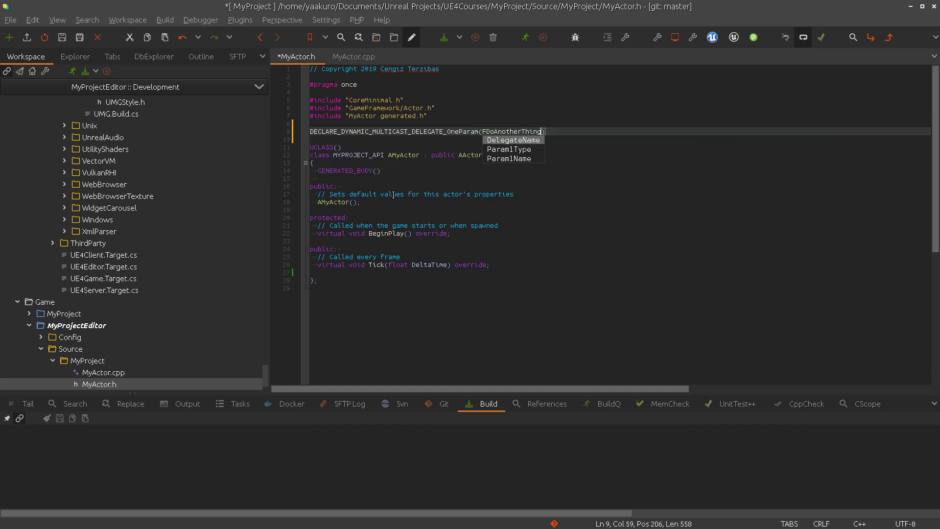
pyautogui.write(', const')
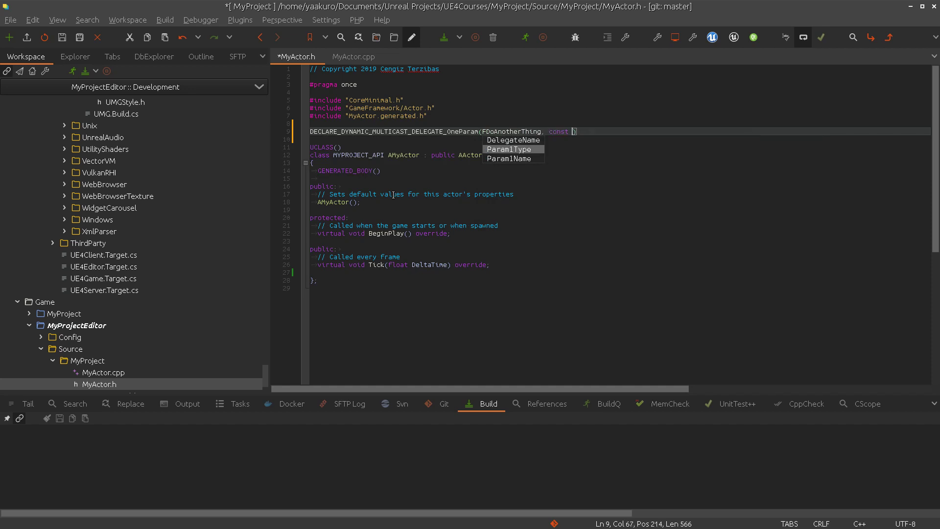
pyautogui.write('FStrings')
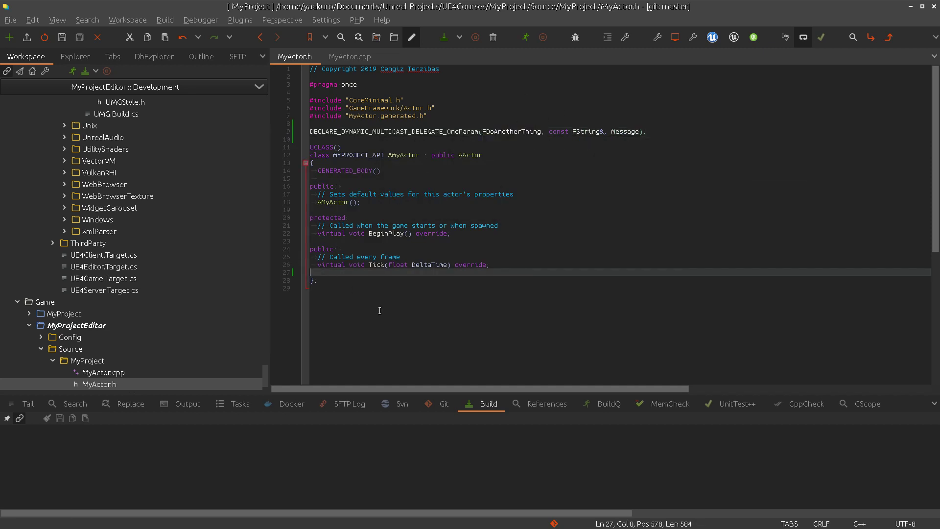
# Add an FDoAnotherThing DoAnotherThing; member under a UPROPERTY macro in the class
pyautogui.write('FDoAnotherThing')
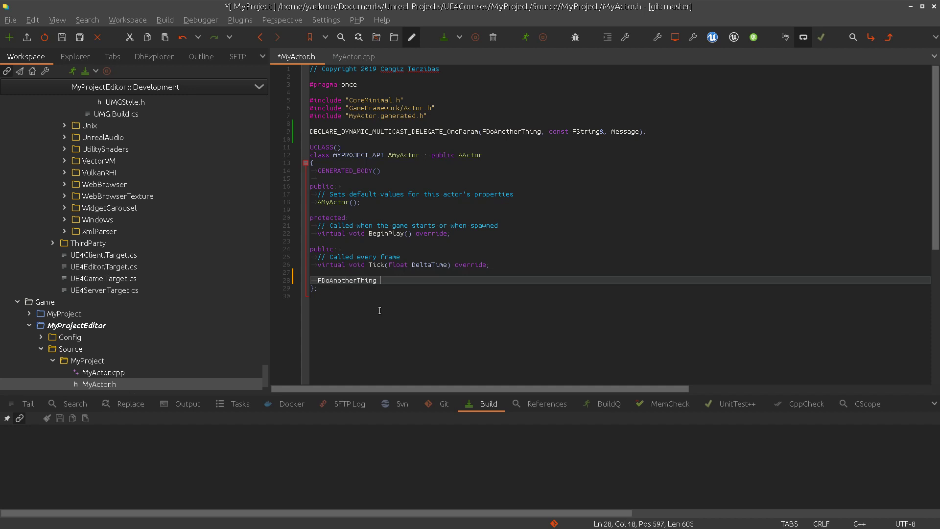
pyautogui.write('DoAnotherThing;')
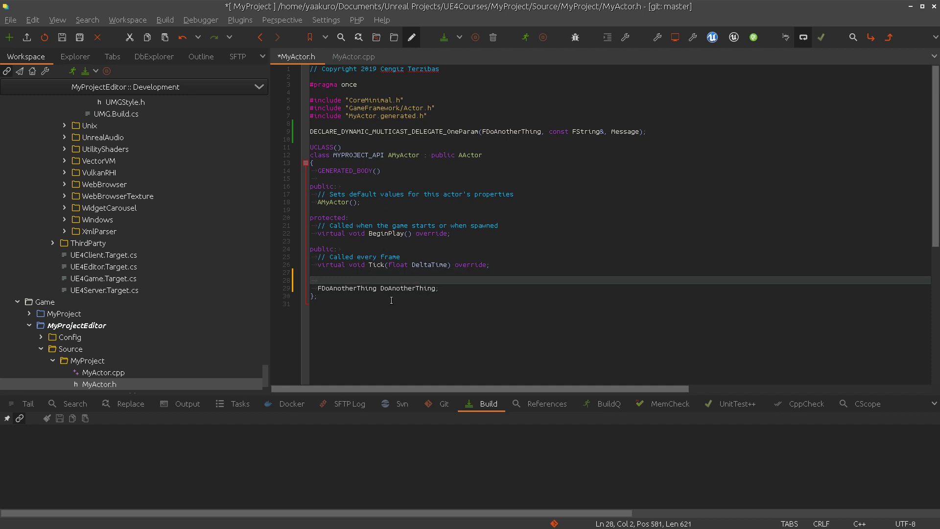
pyautogui.write('UP')
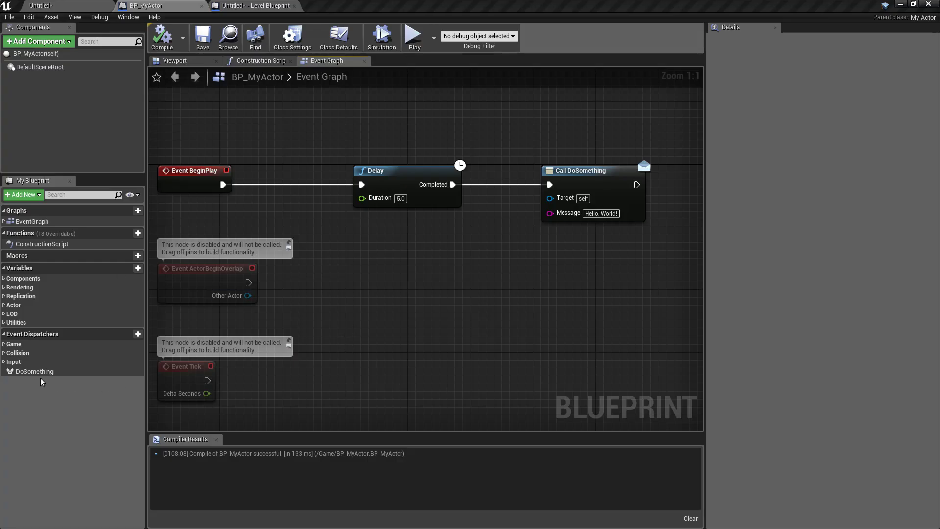
pyautogui.moveTo(250, 17)
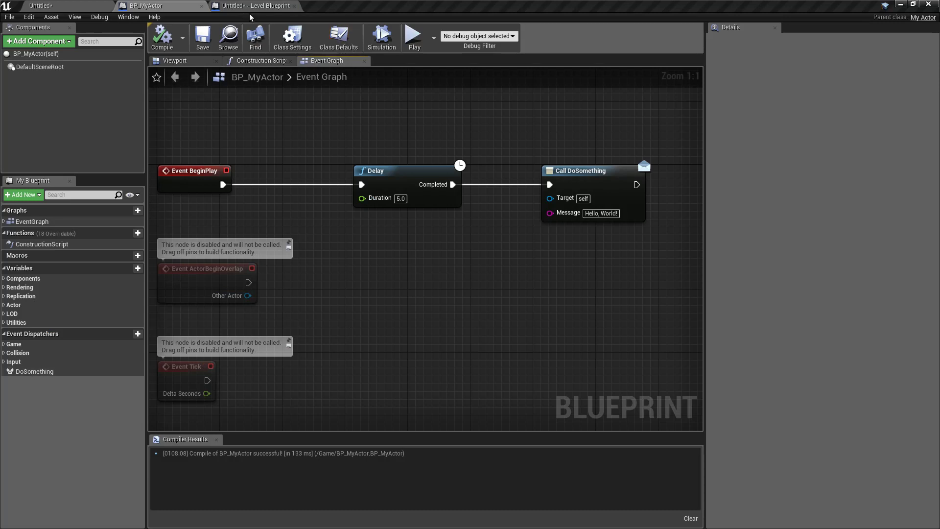
# From SpawnActor's Return Value in the level blueprint, search 'doso' for DoSomething actions
pyautogui.click(254, 6)
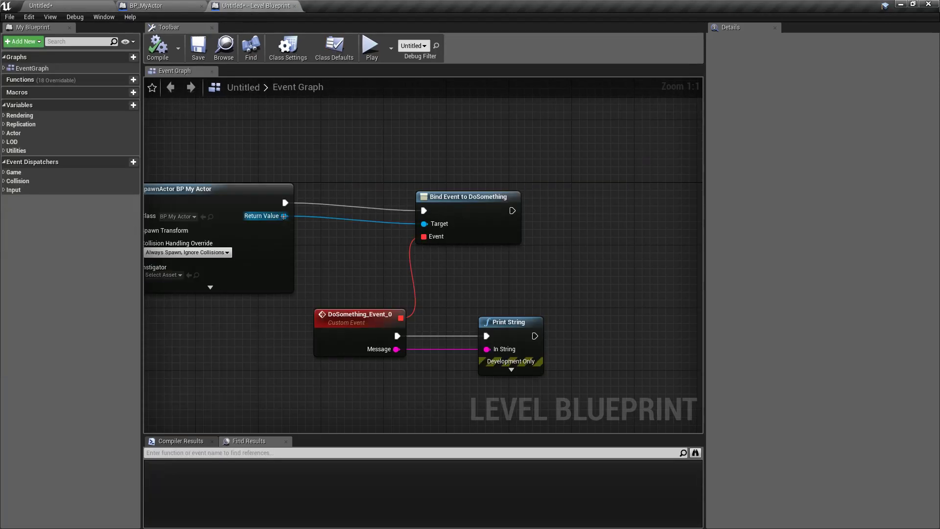
pyautogui.moveTo(284, 216); pyautogui.dragTo(529, 145)
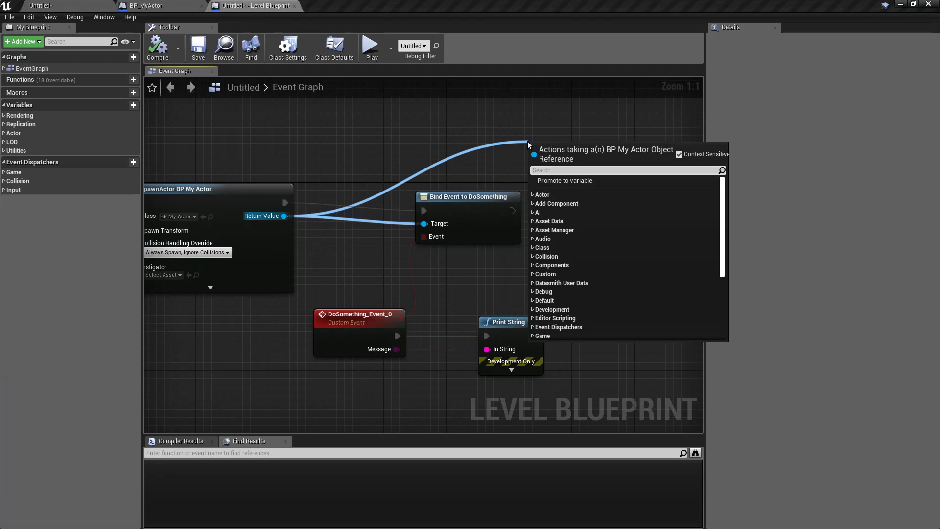
pyautogui.write('doso')
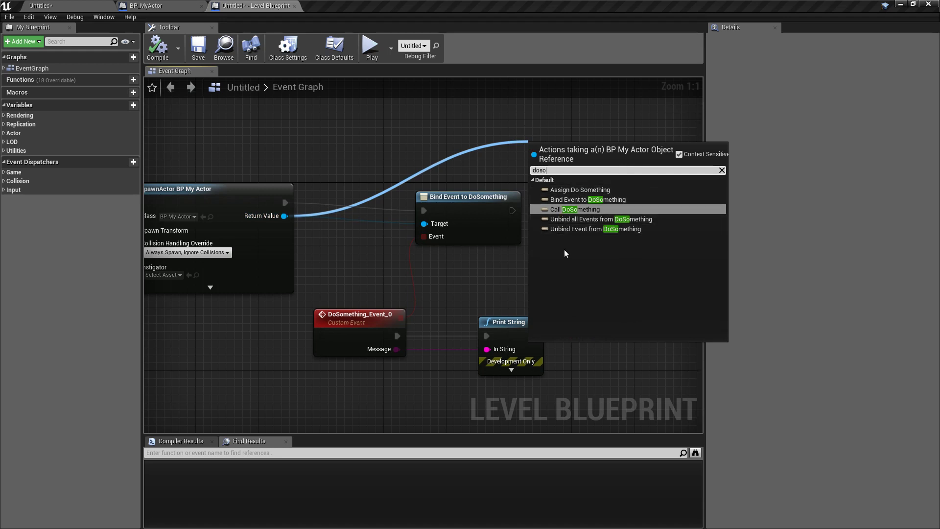
pyautogui.moveTo(554, 212)
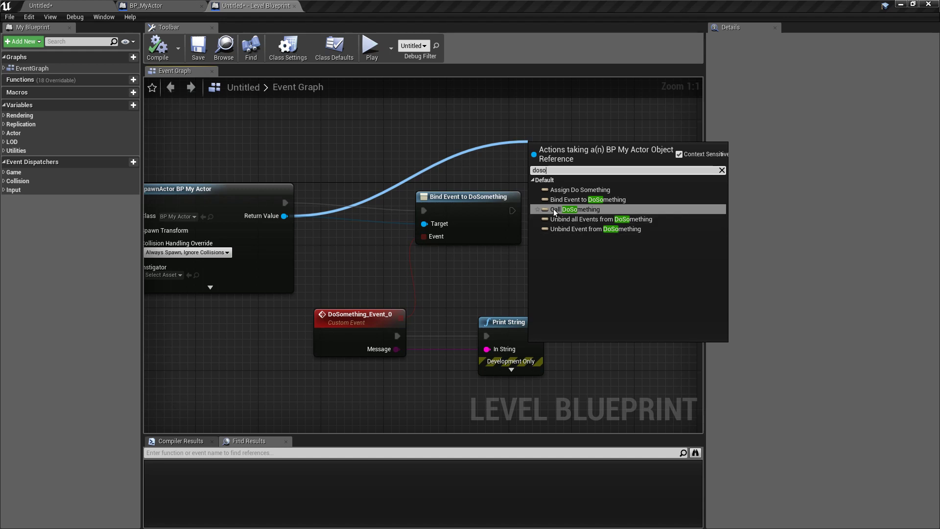
pyautogui.moveTo(579, 189)
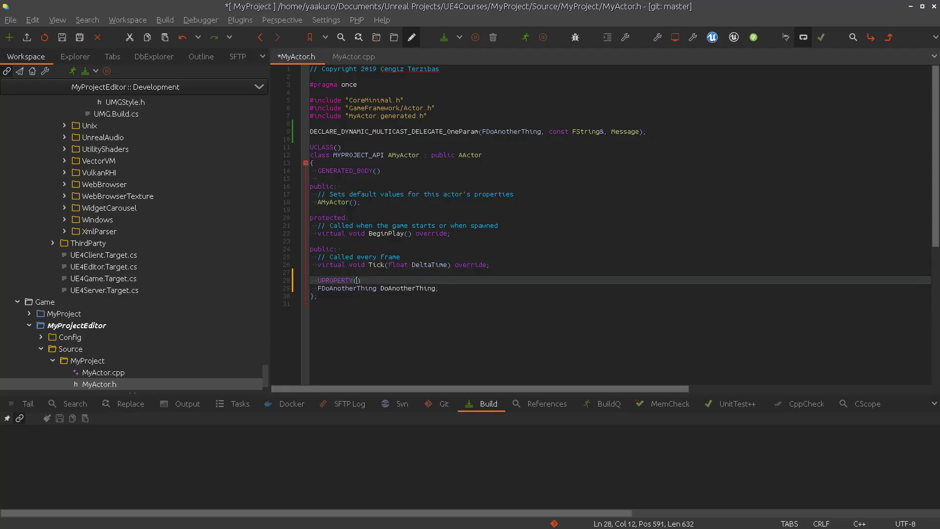
pyautogui.moveTo(443, 278)
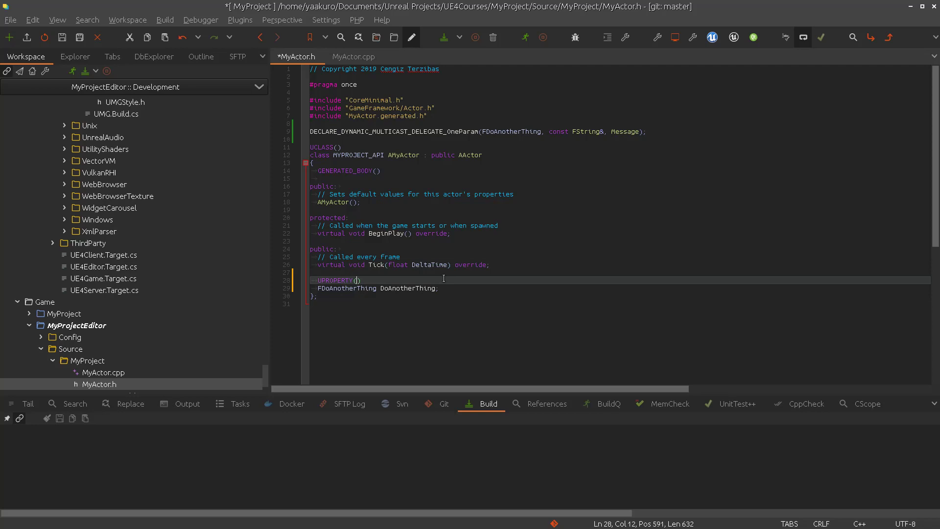
# Mark the DoAnotherThing UPROPERTY as BlueprintAssignable, BlueprintCallable in MyActor.h
pyautogui.write('BlueprintAs')
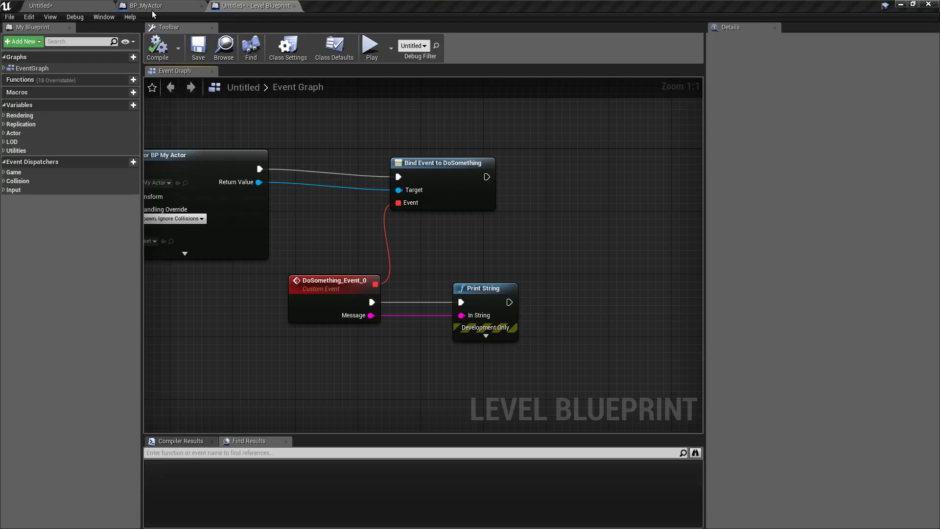
# In BP_MyActor's graph add a Call DoAnotherThing node after Call DoSomething with an 'Another' message
pyautogui.click(150, 6)
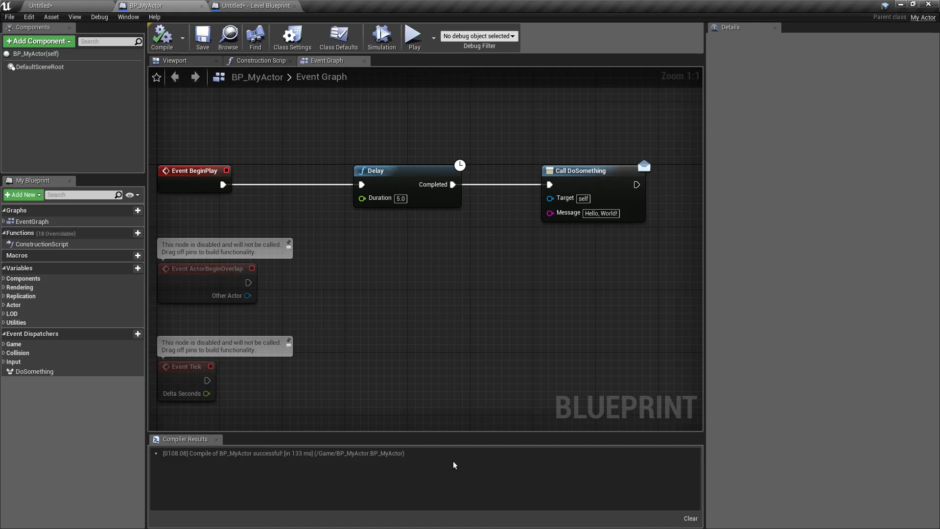
pyautogui.moveTo(81, 336)
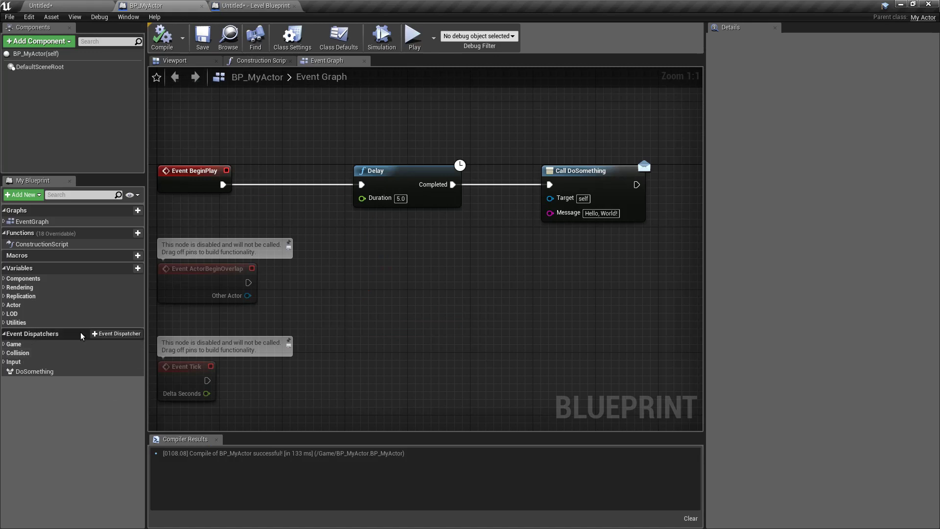
pyautogui.click(129, 194)
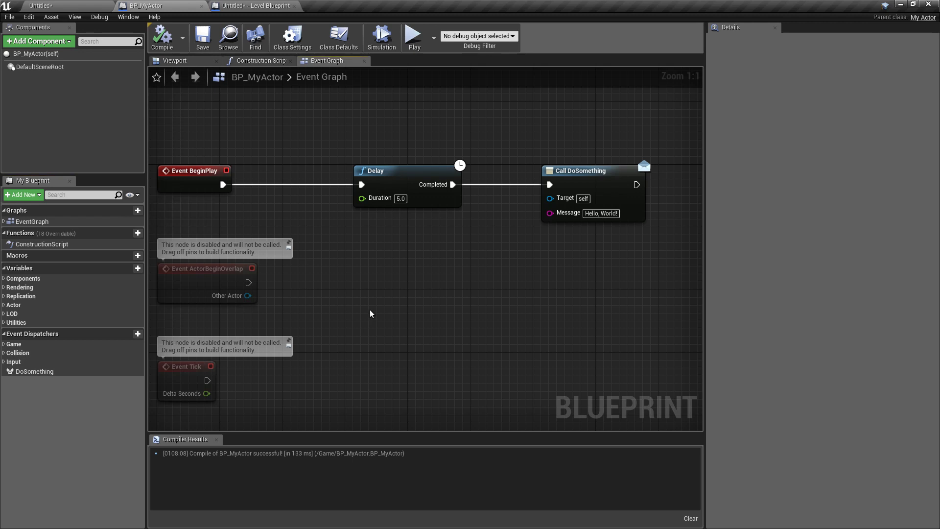
pyautogui.moveTo(111, 399)
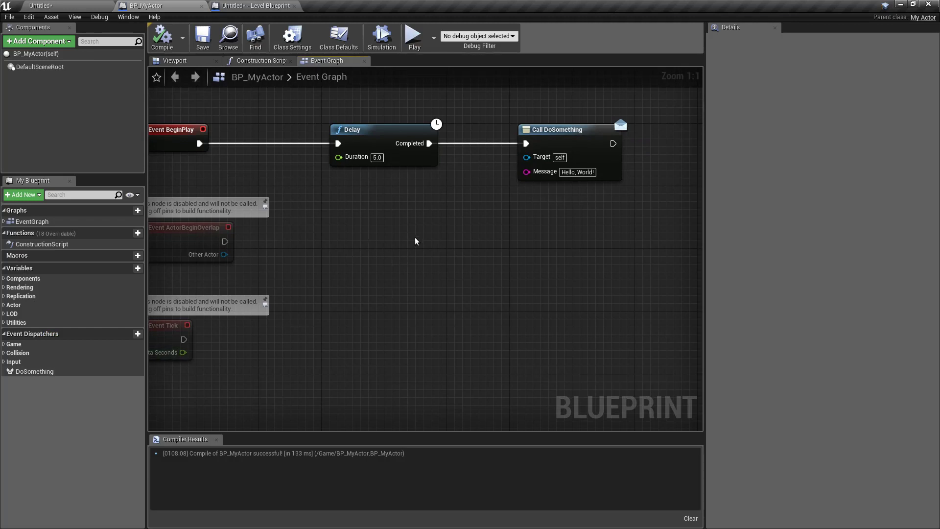
pyautogui.moveTo(415, 241); pyautogui.dragTo(469, 257)
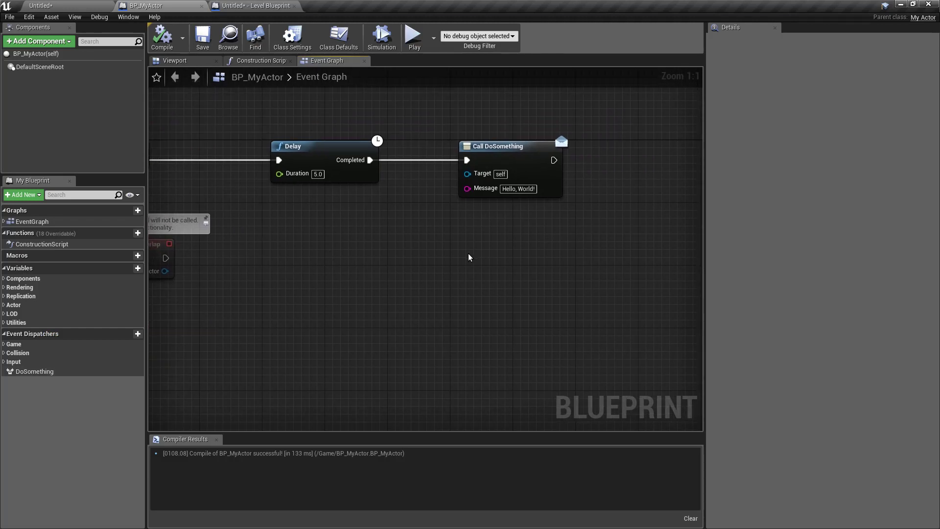
pyautogui.rightClick(469, 257)
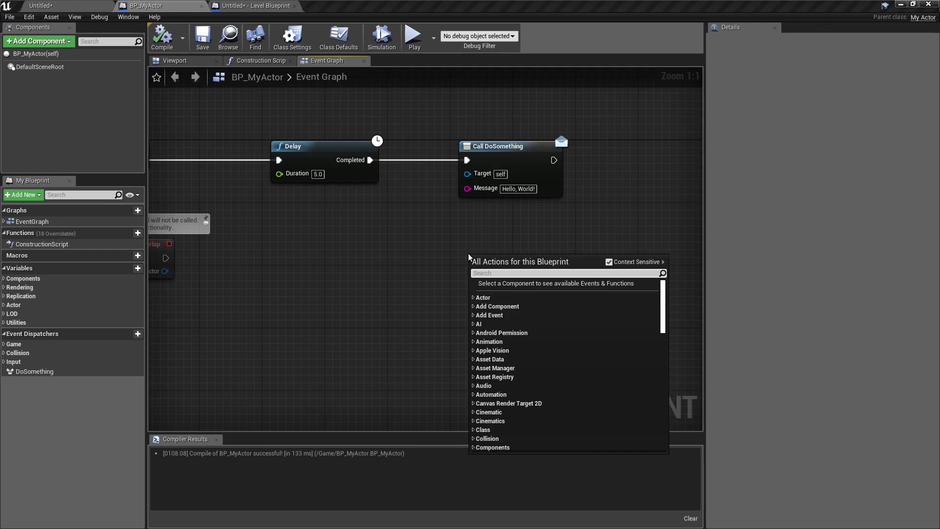
pyautogui.write('Doano')
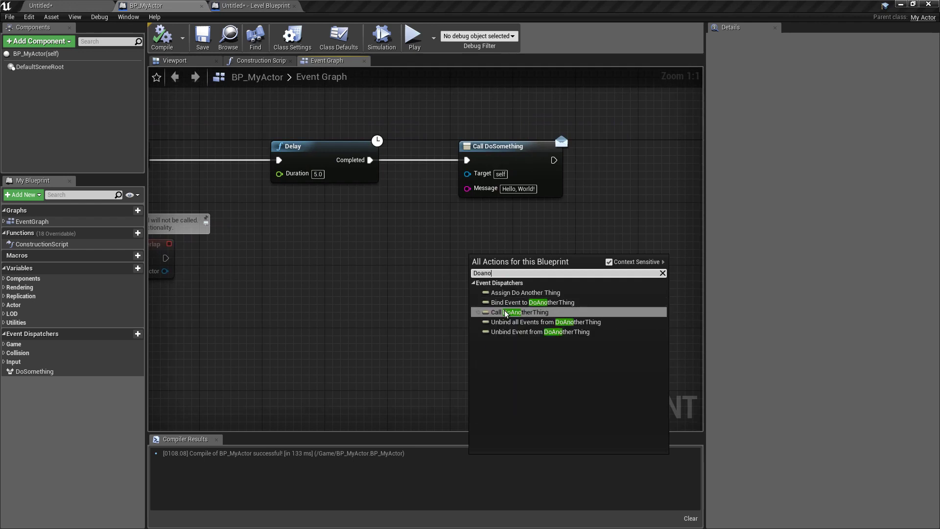
pyautogui.click(520, 311)
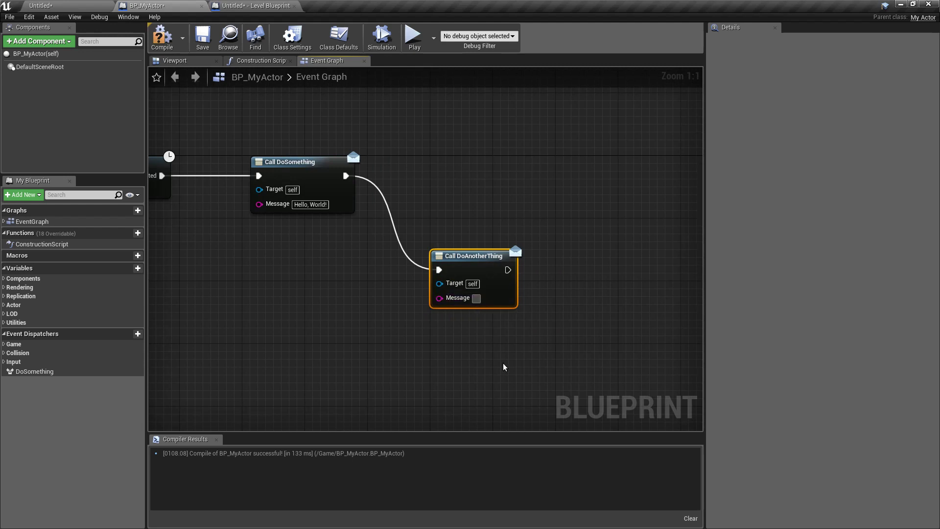
pyautogui.write('AnotherThing DoAnotherThing;')
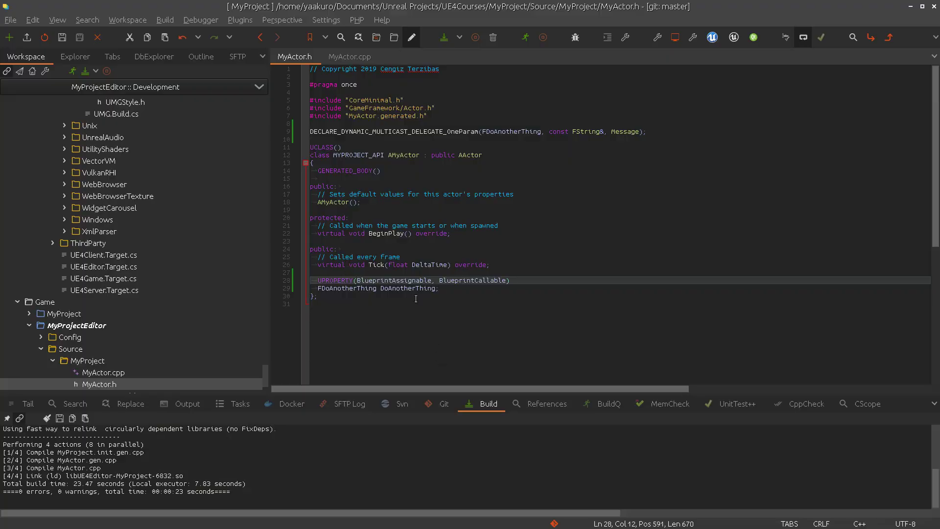
# Add VisibleAnywhere as the first UPROPERTY specifier on DoAnotherThing in MyActor.h
pyautogui.write('VisibleAnywhere,')
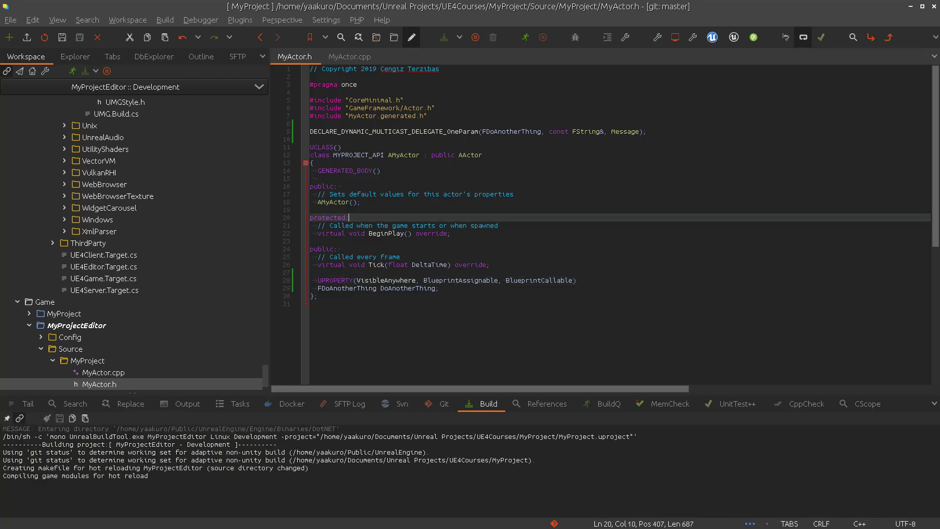
pyautogui.moveTo(17, 369)
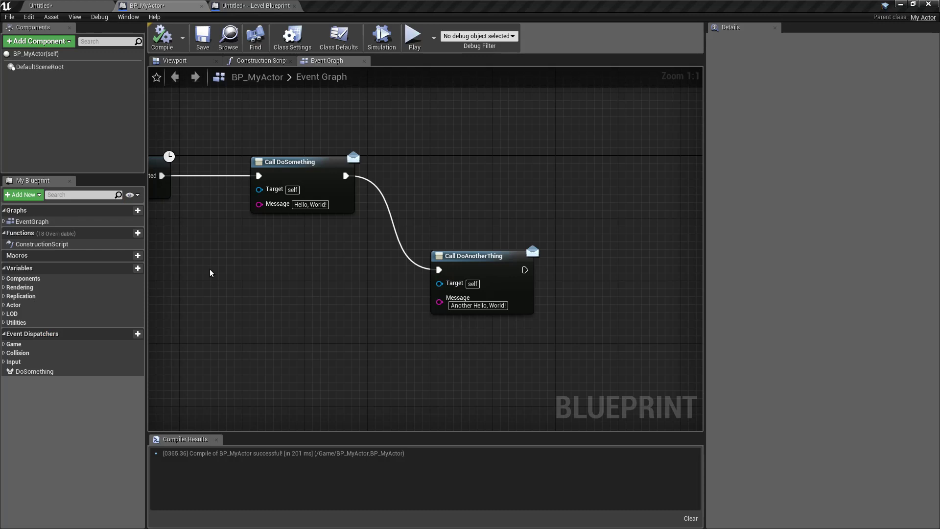
pyautogui.moveTo(301, 306)
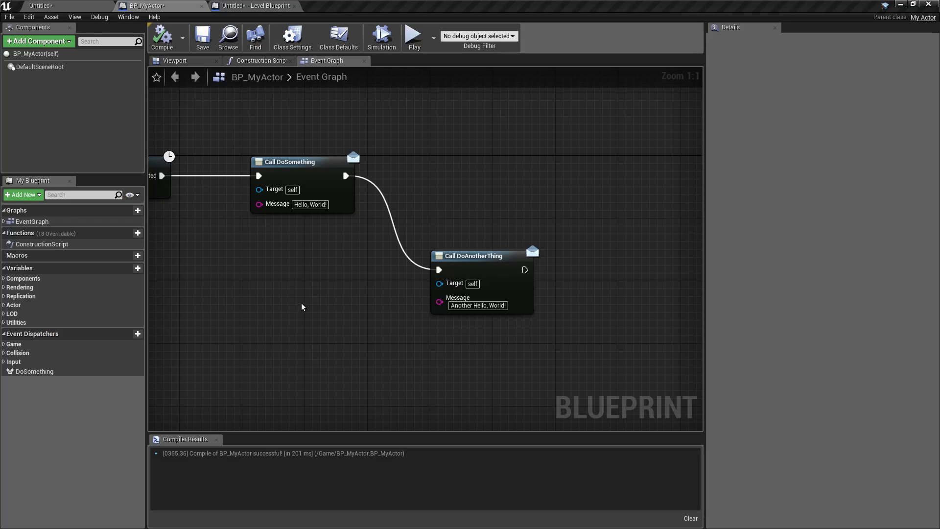
# Confirm DoAnotherThing is listed under BP_MyActor's My Actor dispatchers, then return to the Level Blueprint
pyautogui.click(162, 37)
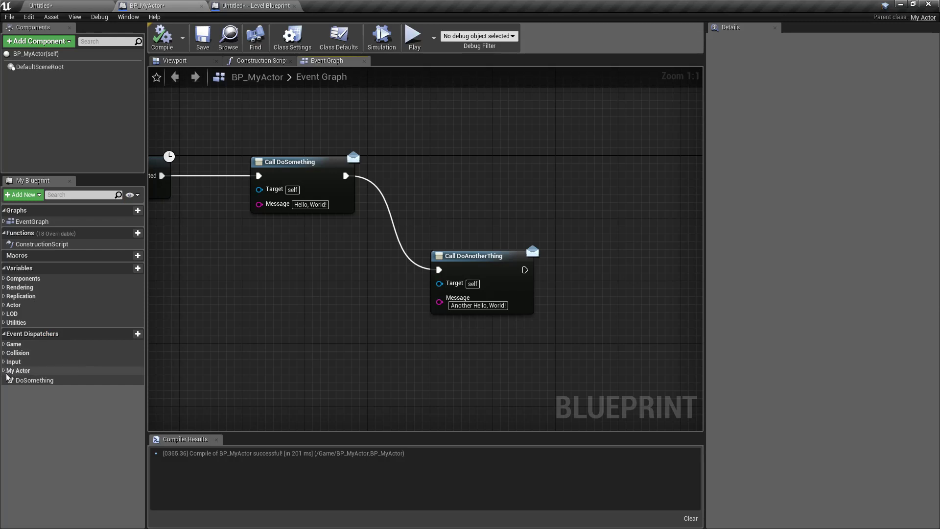
pyautogui.click(43, 380)
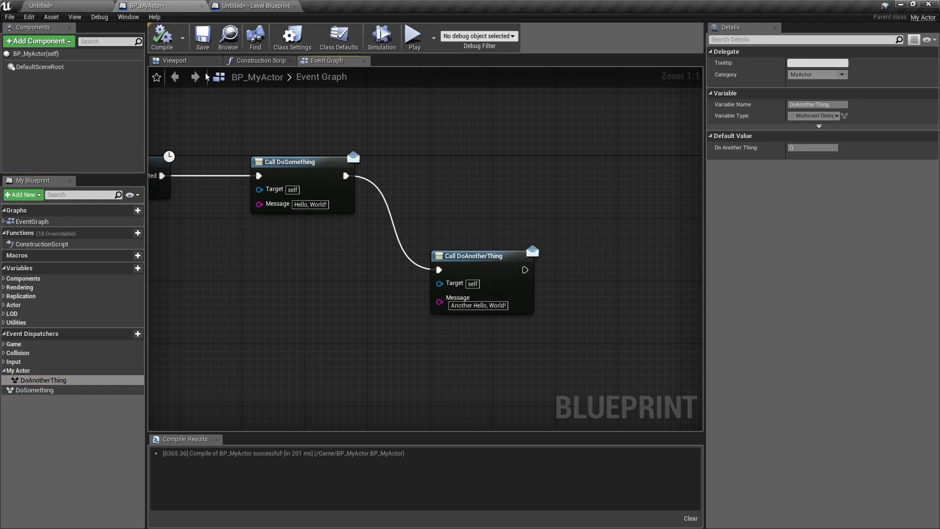
pyautogui.click(255, 6)
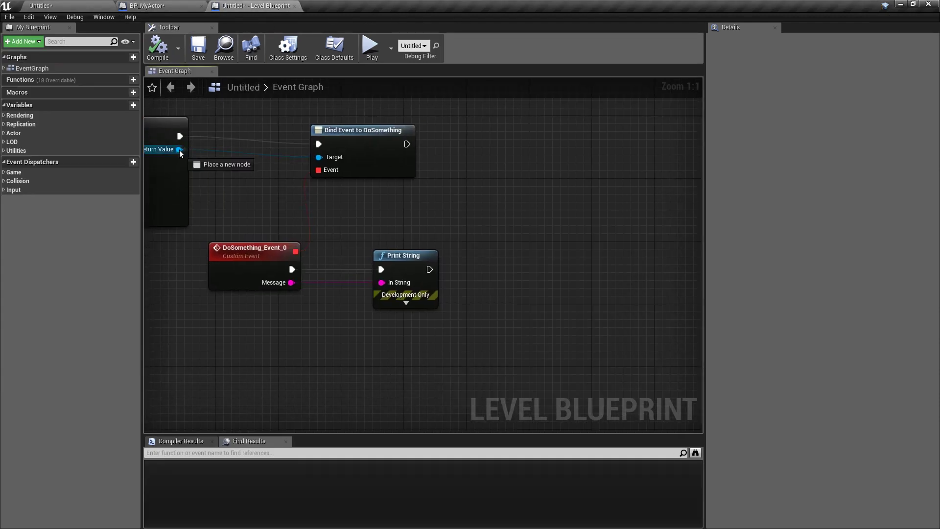
# From the spawned actor's Return Value, bind a custom event to DoAnotherThing feeding Message into Print String, and save
pyautogui.moveTo(179, 149); pyautogui.dragTo(469, 206)
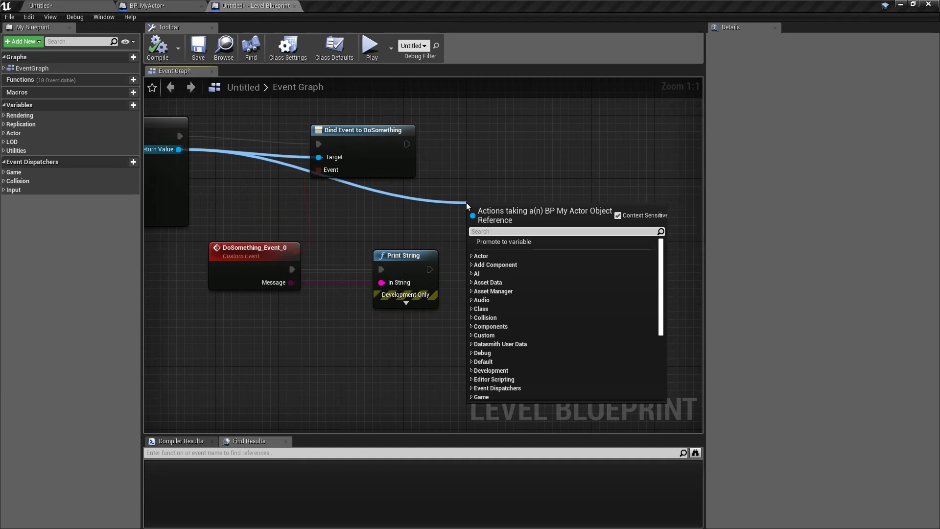
pyautogui.write('doano')
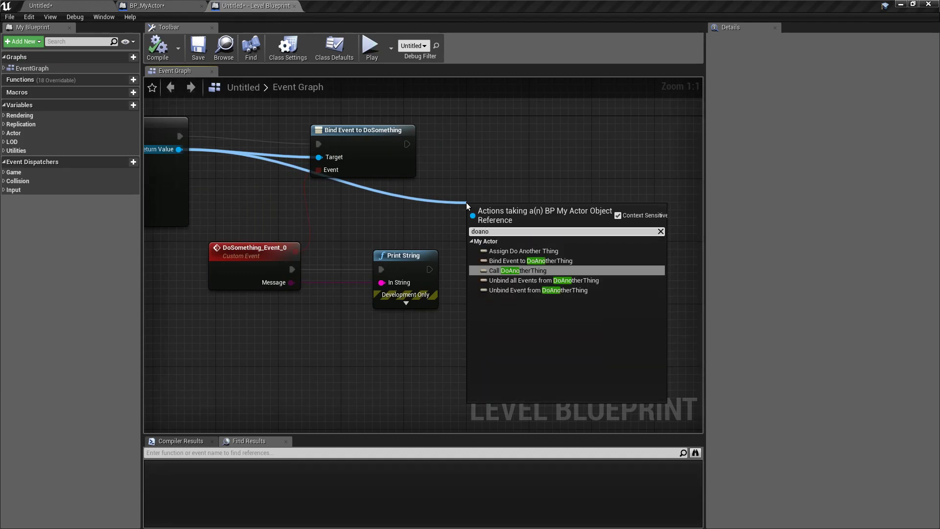
pyautogui.click(523, 251)
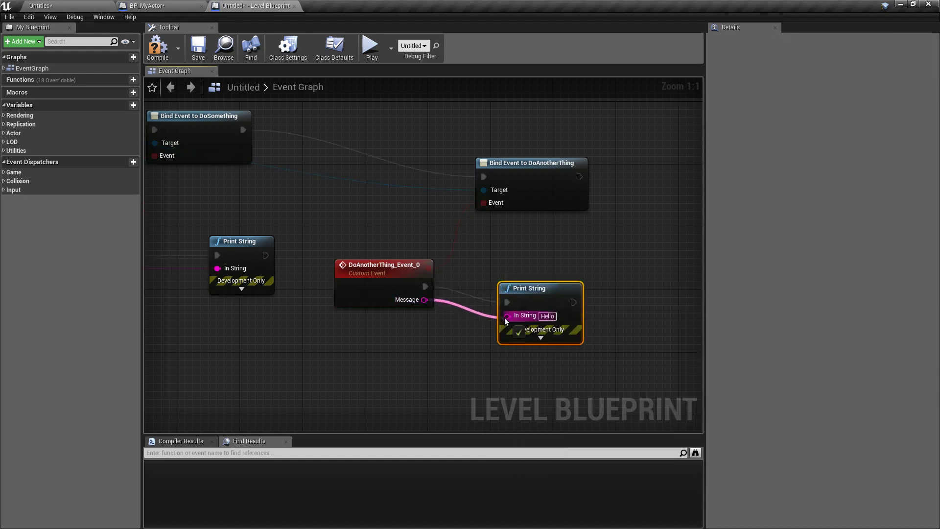
pyautogui.click(198, 48)
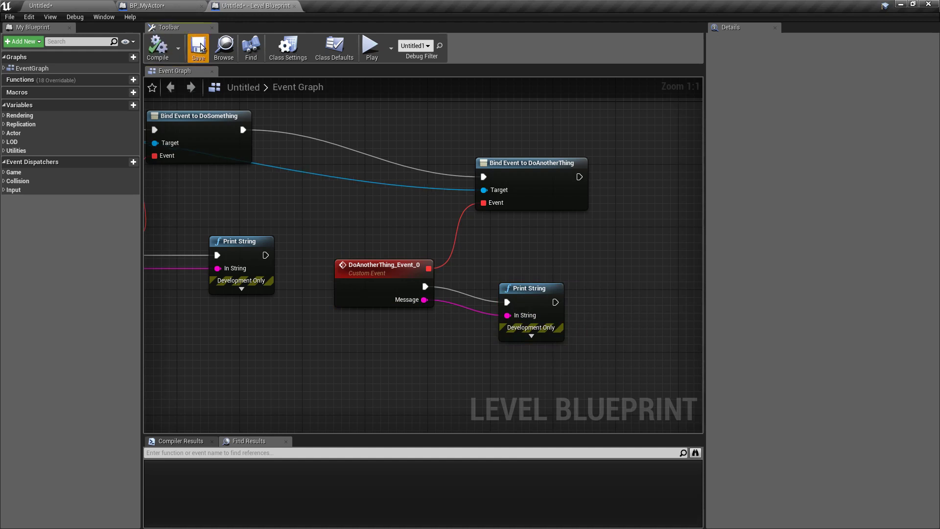
pyautogui.click(198, 48)
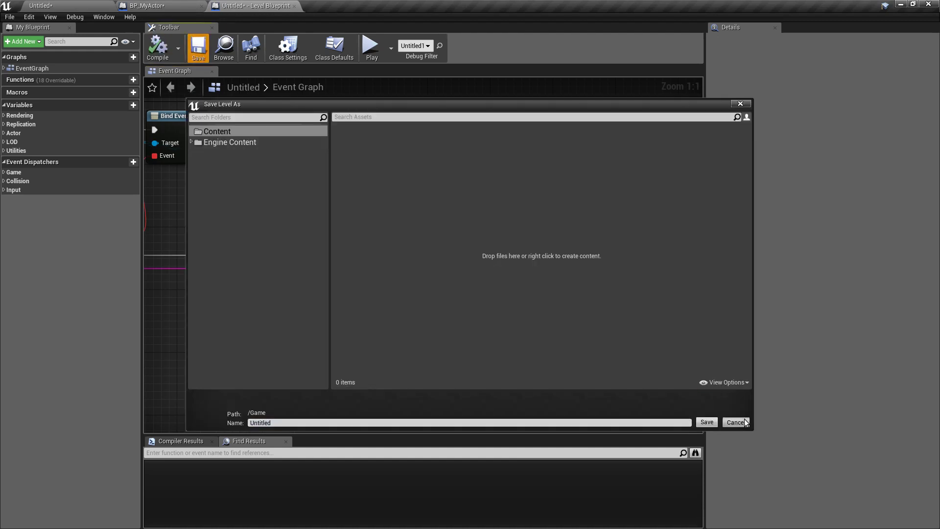
# Cancel the Save Level As dialog, play the level in the editor to test the delegates, then pause
pyautogui.click(733, 422)
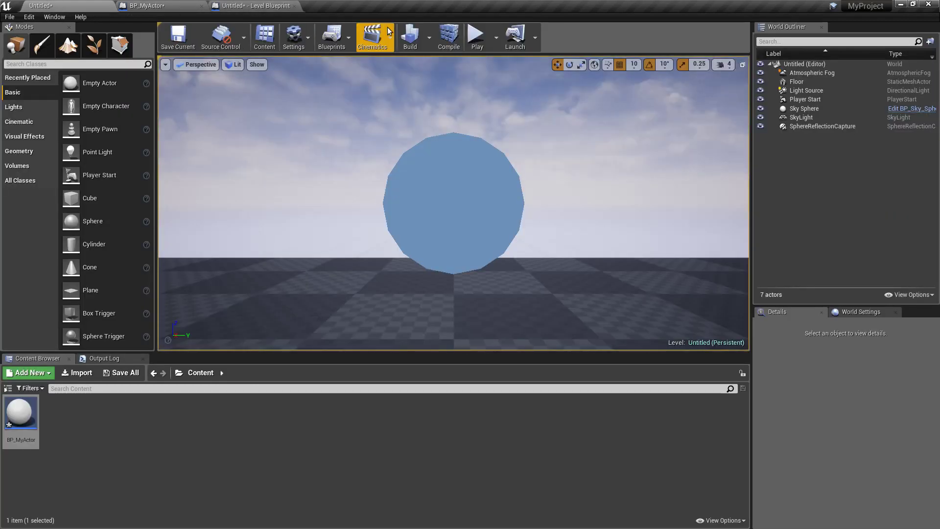
pyautogui.click(477, 35)
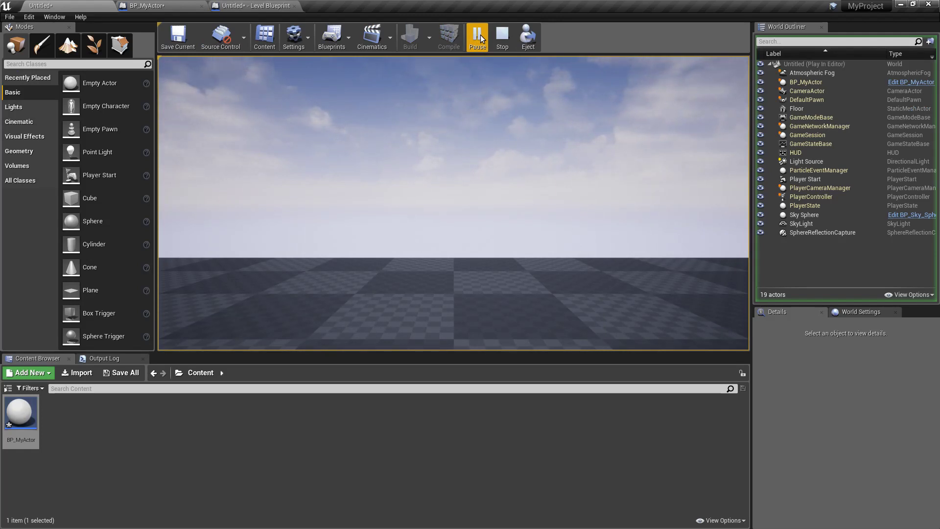
pyautogui.click(502, 37)
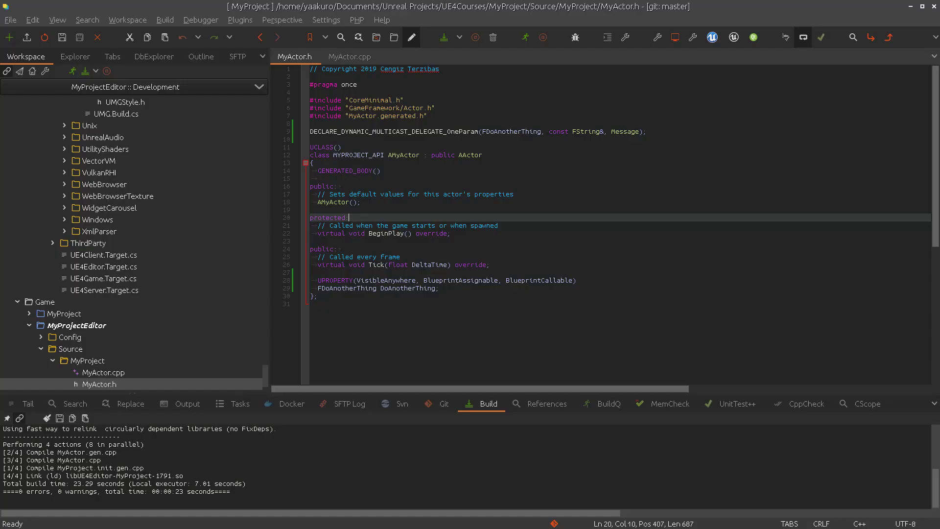
pyautogui.click(450, 233)
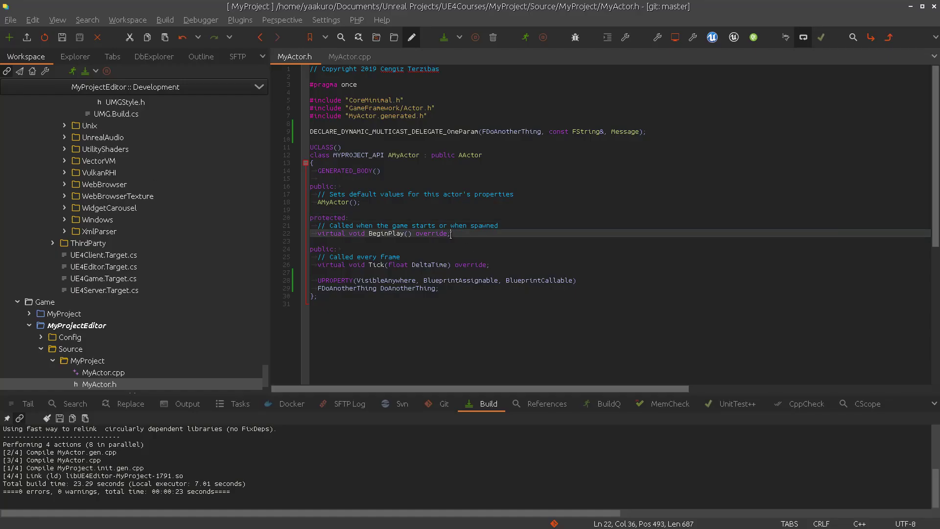